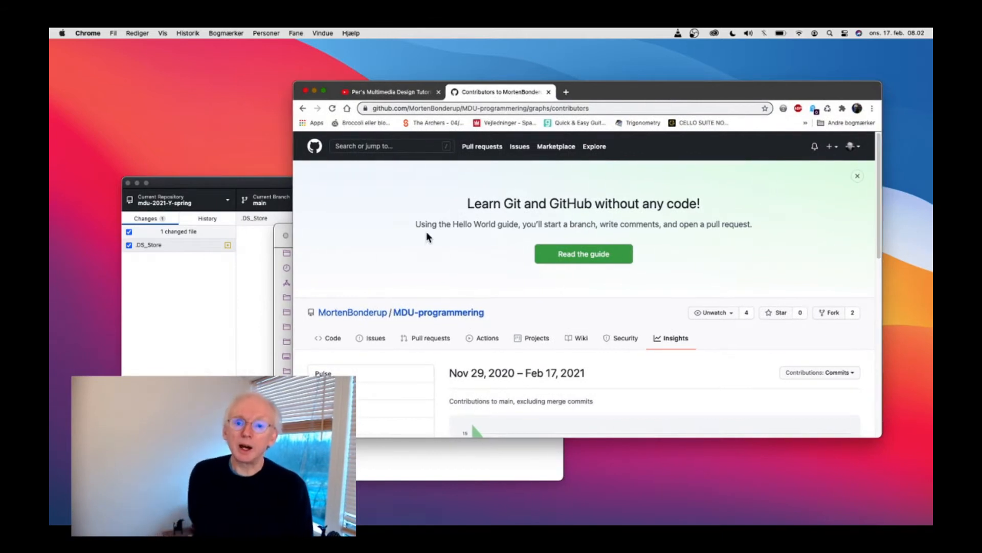
{"action": "mouse_move", "coordinate": [420, 238]}
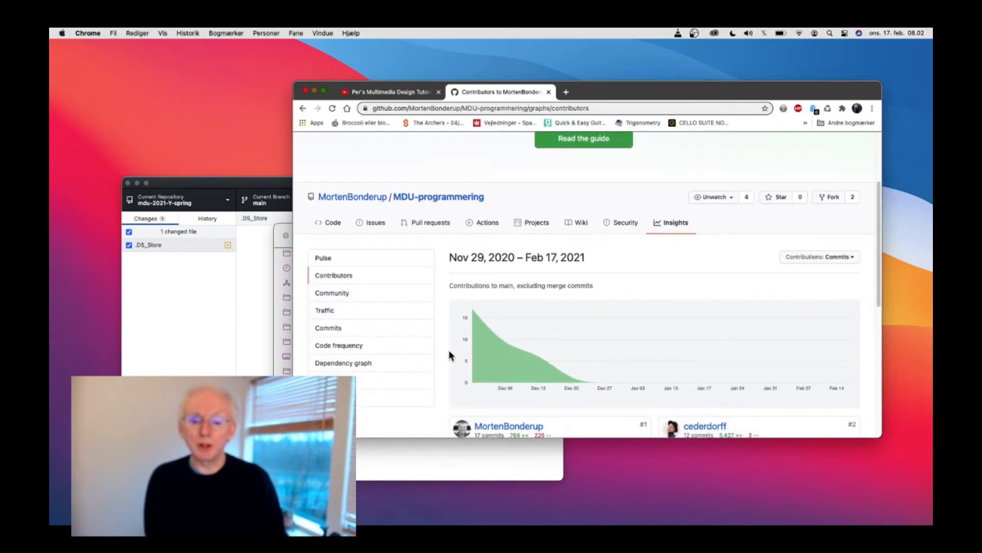
- Review the Contributors graphs, then show the Pulse activity overview for MDU-programmering
{"action": "scroll", "scroll_direction": "down", "scroll_amount": 3}
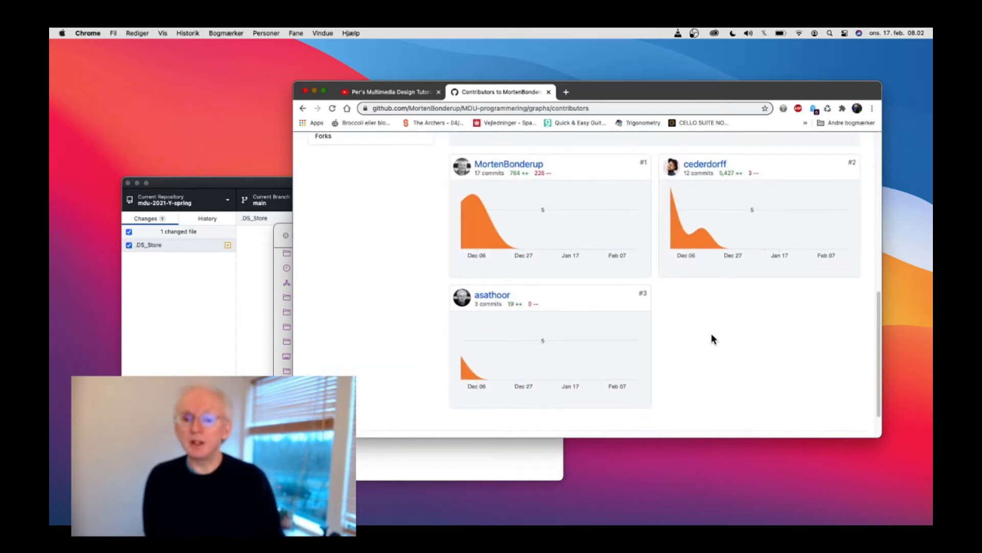
{"action": "mouse_move", "coordinate": [700, 201]}
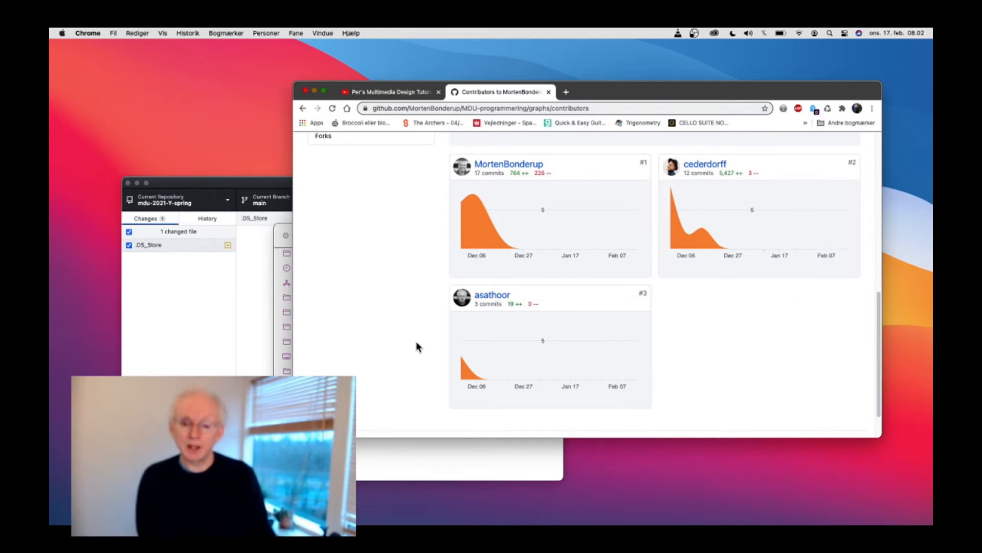
{"action": "mouse_move", "coordinate": [457, 374]}
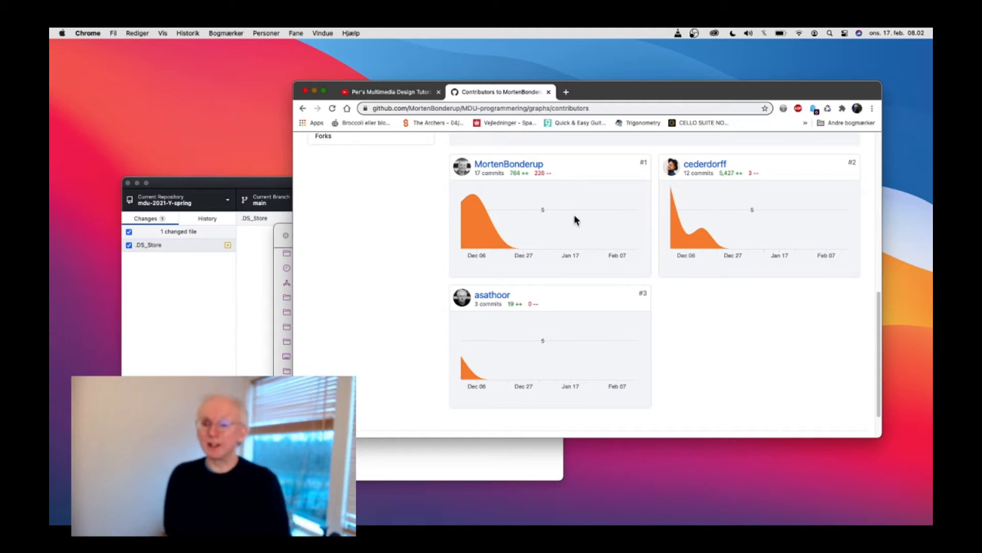
{"action": "mouse_move", "coordinate": [438, 229]}
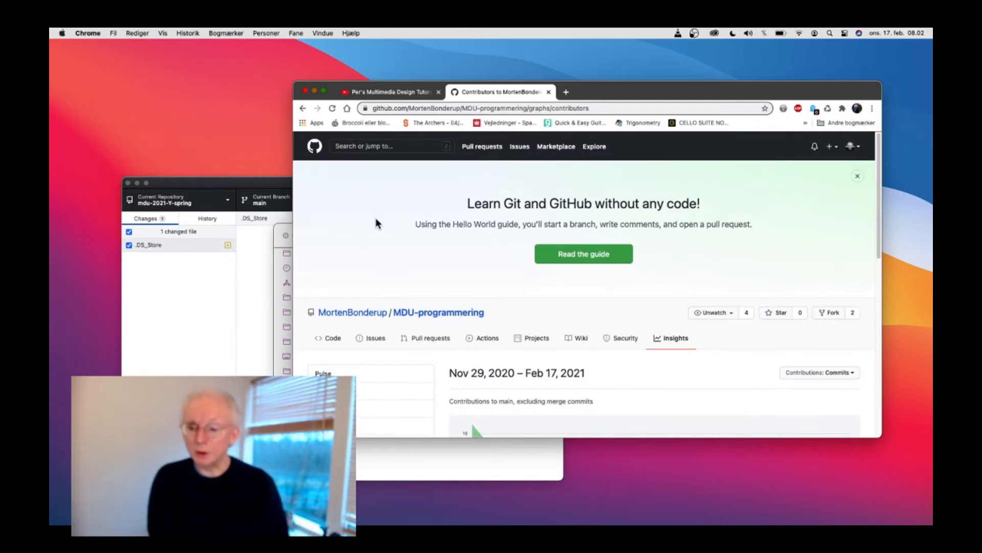
{"action": "left_click", "coordinate": [305, 107]}
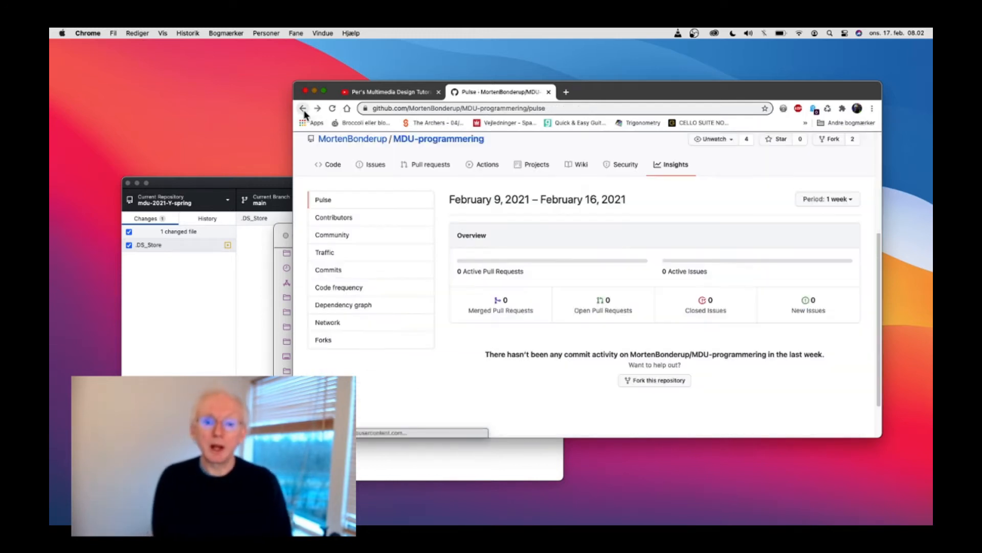
- Return to the dashboard and show the mdu-2021-Y-spring repository's code page
{"action": "left_click", "coordinate": [304, 107]}
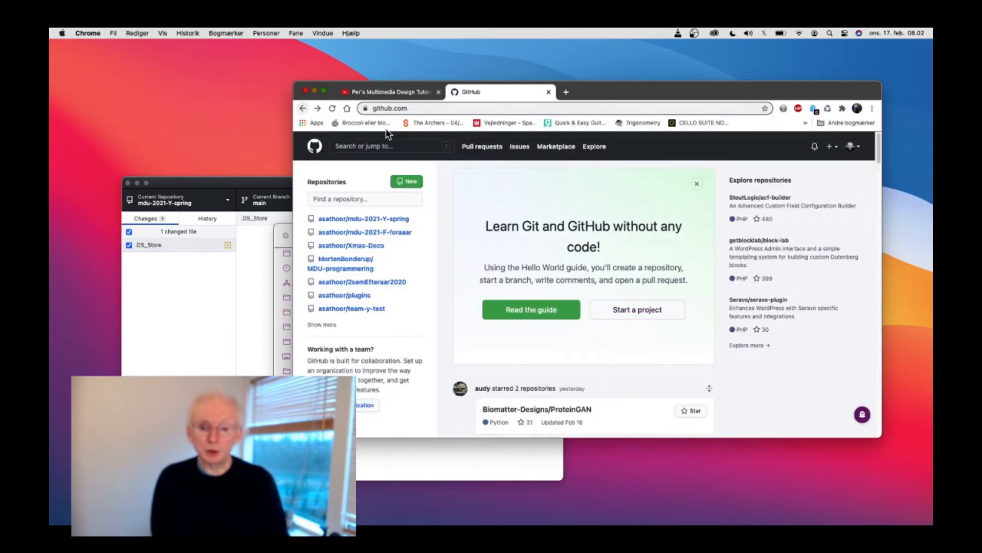
{"action": "mouse_move", "coordinate": [361, 219]}
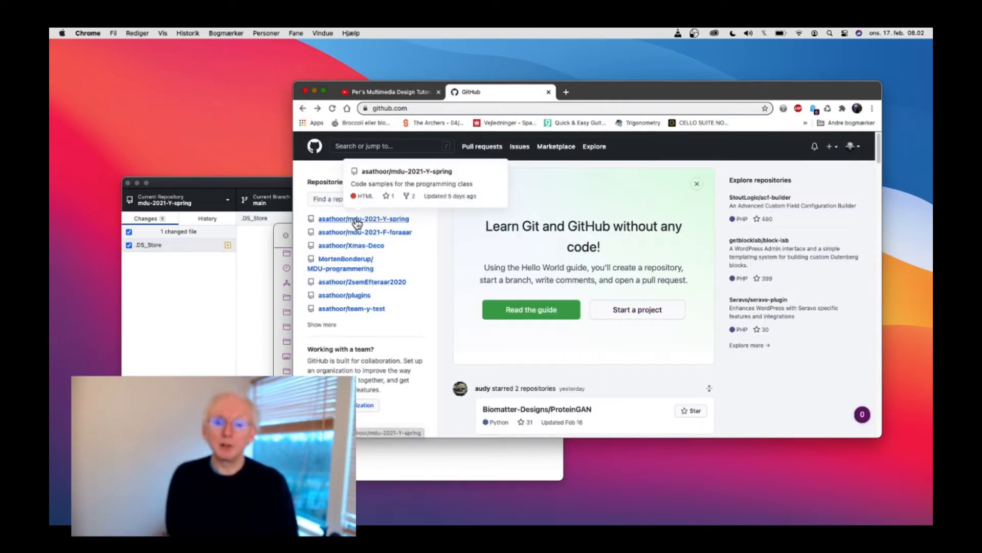
{"action": "left_click", "coordinate": [362, 218]}
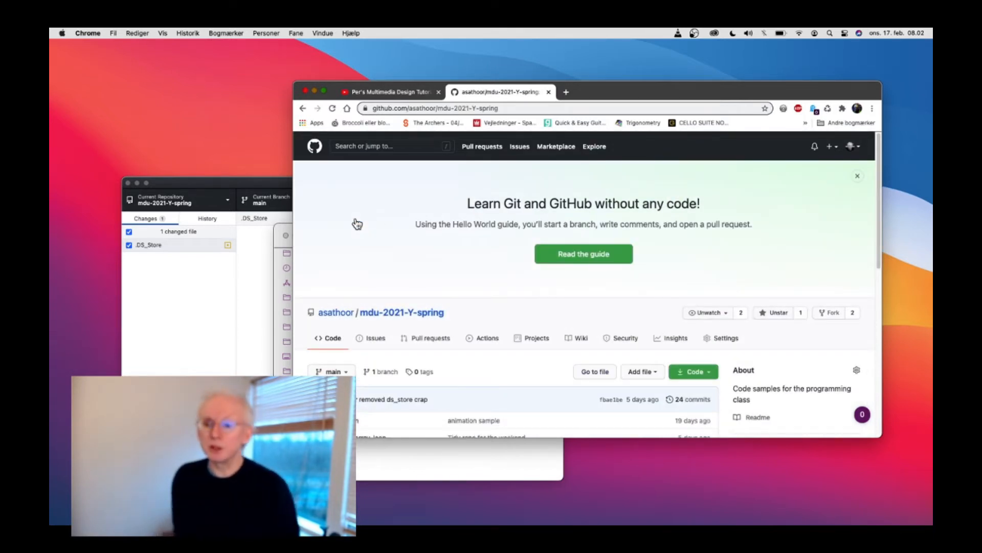
{"action": "left_click", "coordinate": [850, 147]}
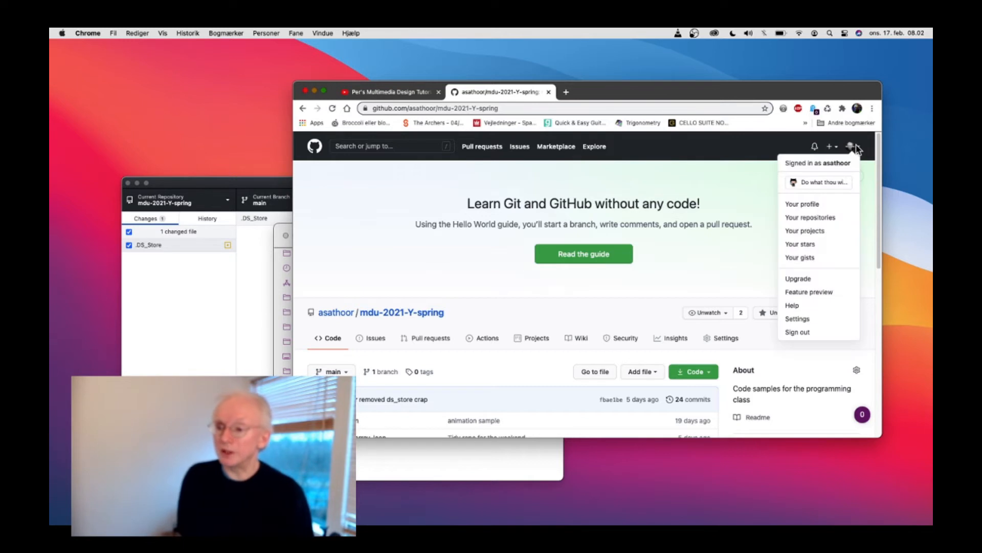
{"action": "left_click", "coordinate": [850, 146]}
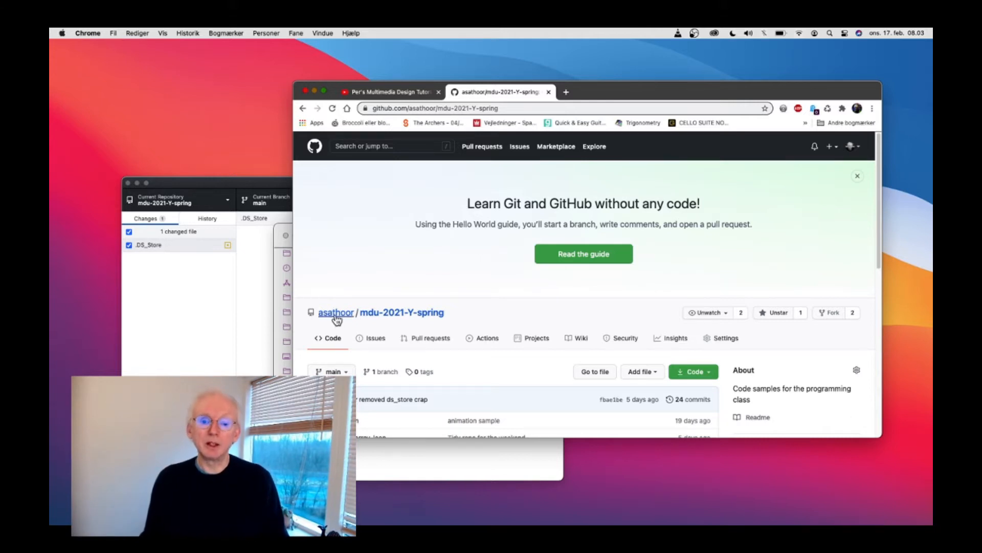
{"action": "mouse_move", "coordinate": [335, 312]}
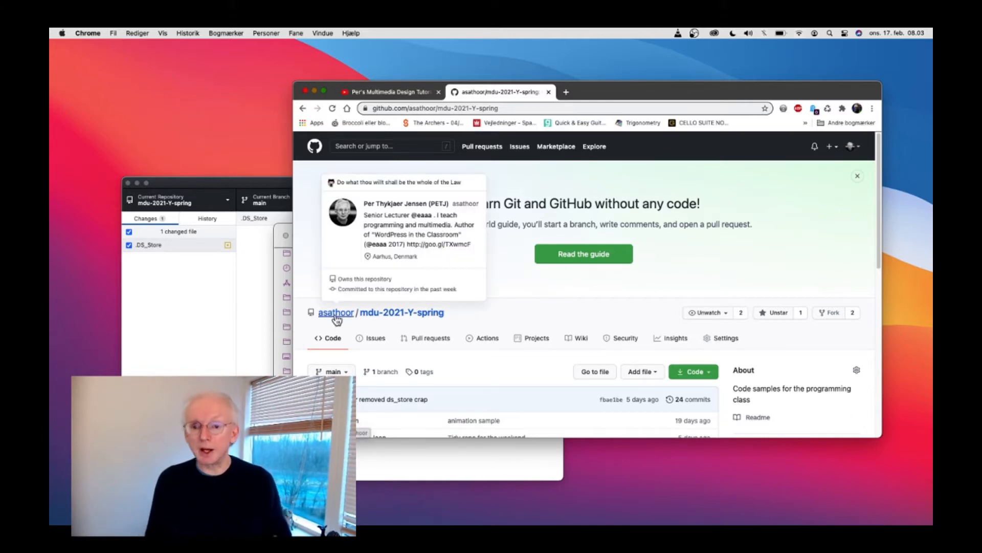
- From the owner profile's Repositories list, start the New repository form
{"action": "left_click", "coordinate": [336, 312]}
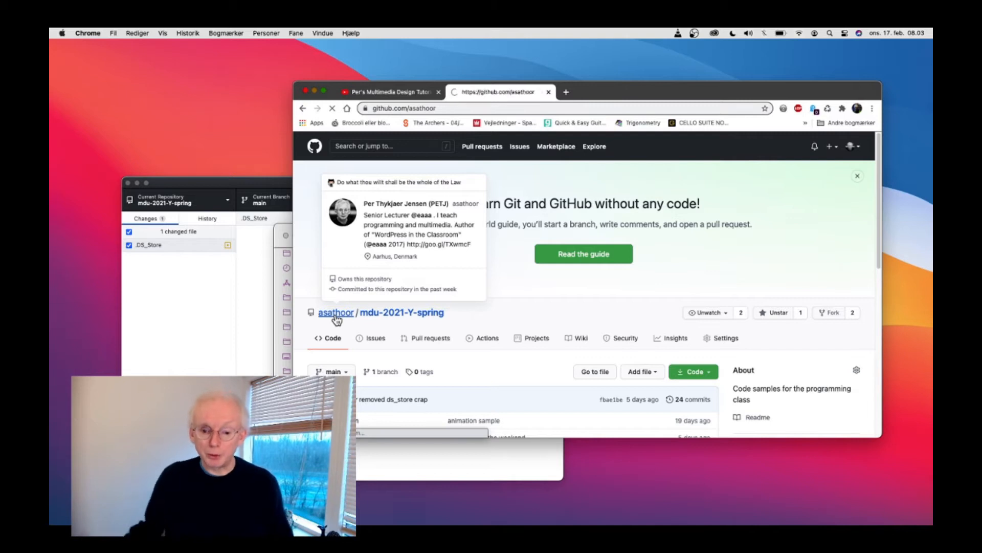
{"action": "left_click", "coordinate": [336, 312]}
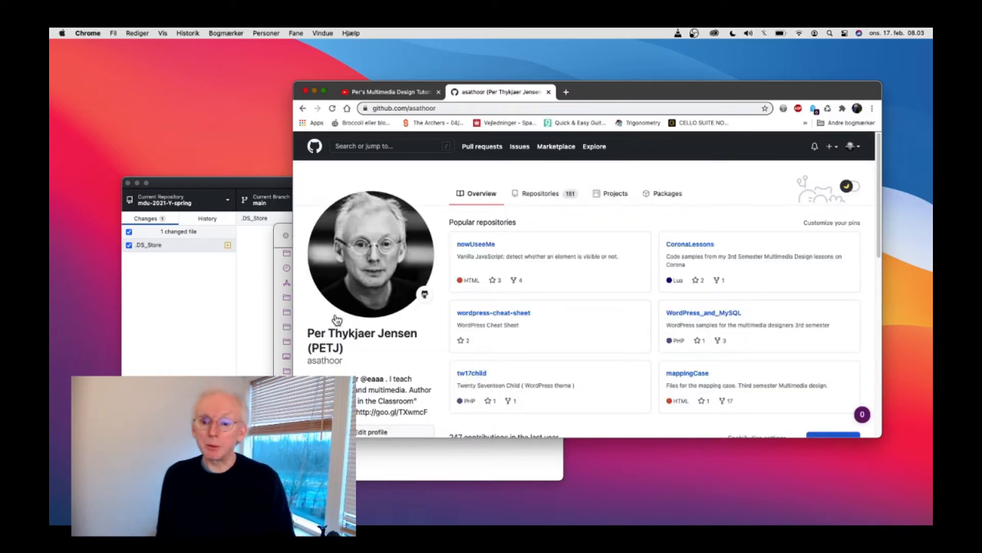
{"action": "left_click", "coordinate": [540, 193]}
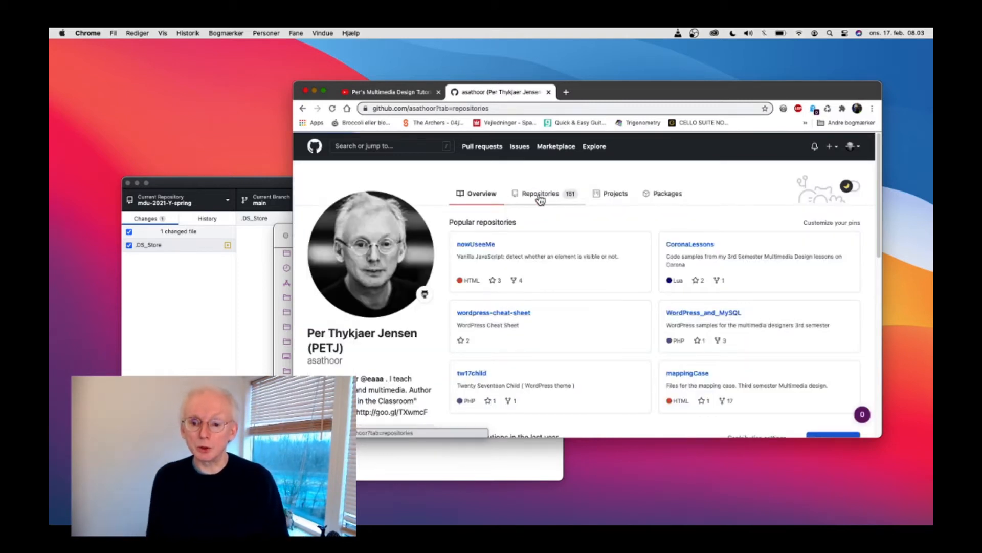
{"action": "left_click", "coordinate": [540, 194]}
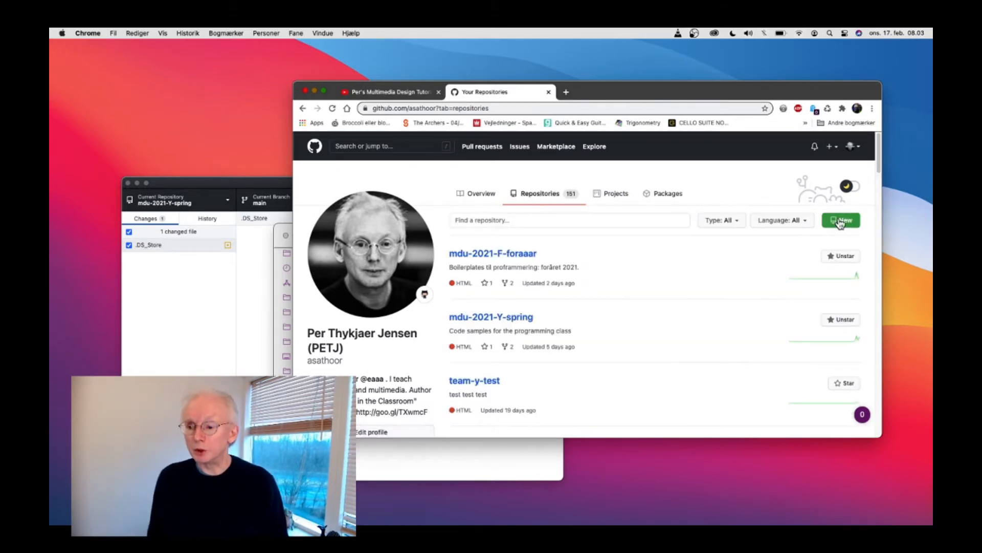
{"action": "left_click", "coordinate": [841, 220]}
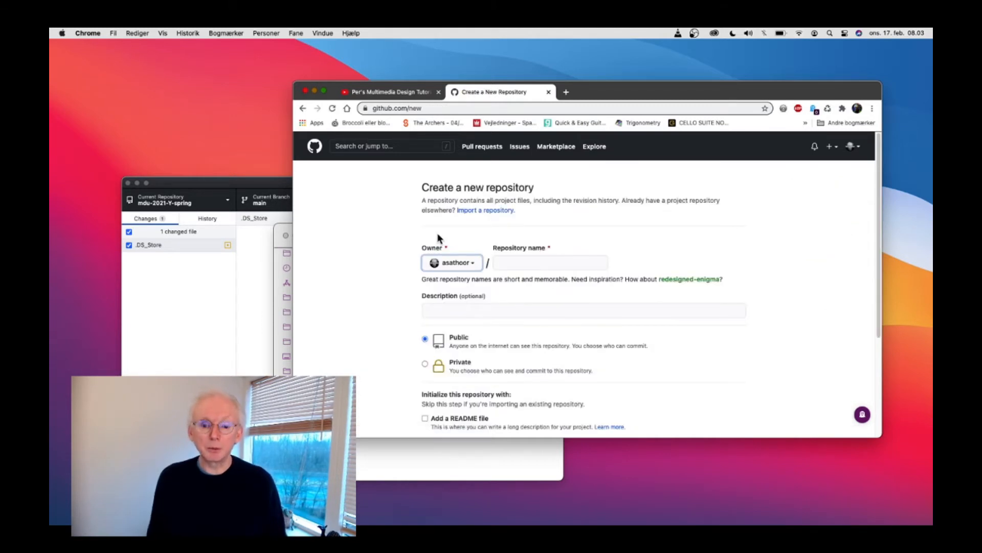
- Enter the repository name myProjectAgain, correcting the mistyped start
{"action": "left_click", "coordinate": [551, 262]}
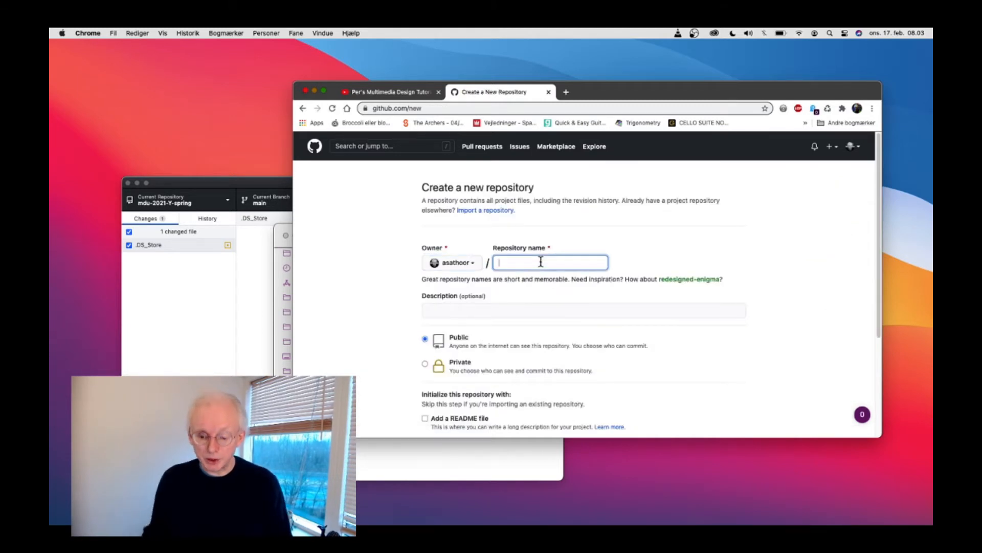
{"action": "type", "text": "myO"}
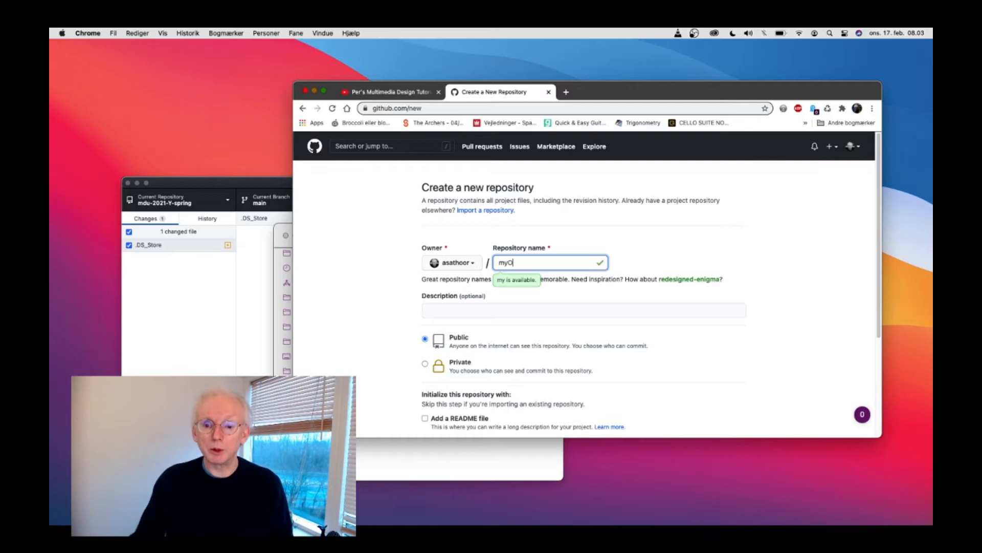
{"action": "key", "text": "Backspace"}
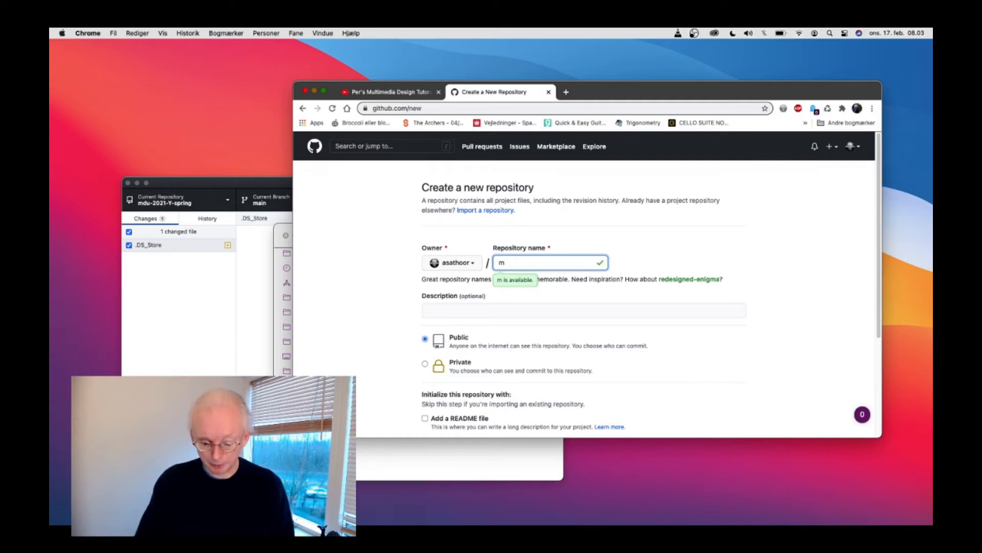
{"action": "type", "text": "yProje"}
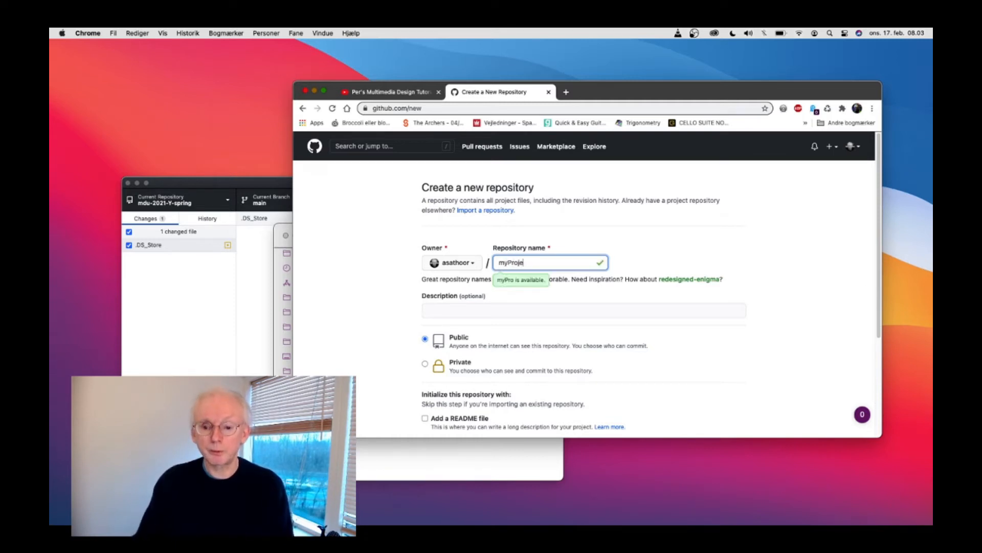
{"action": "left_click", "coordinate": [583, 310]}
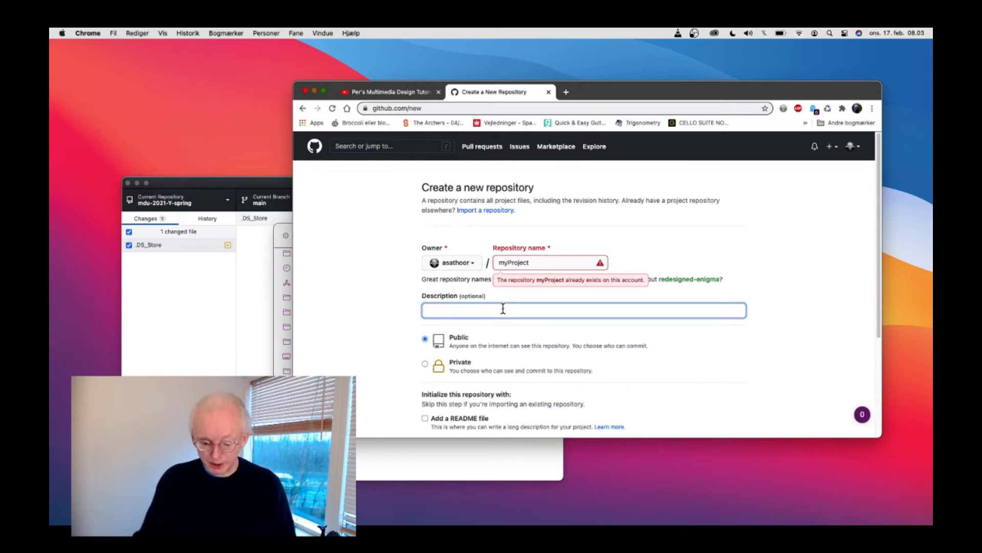
{"action": "left_click", "coordinate": [551, 262]}
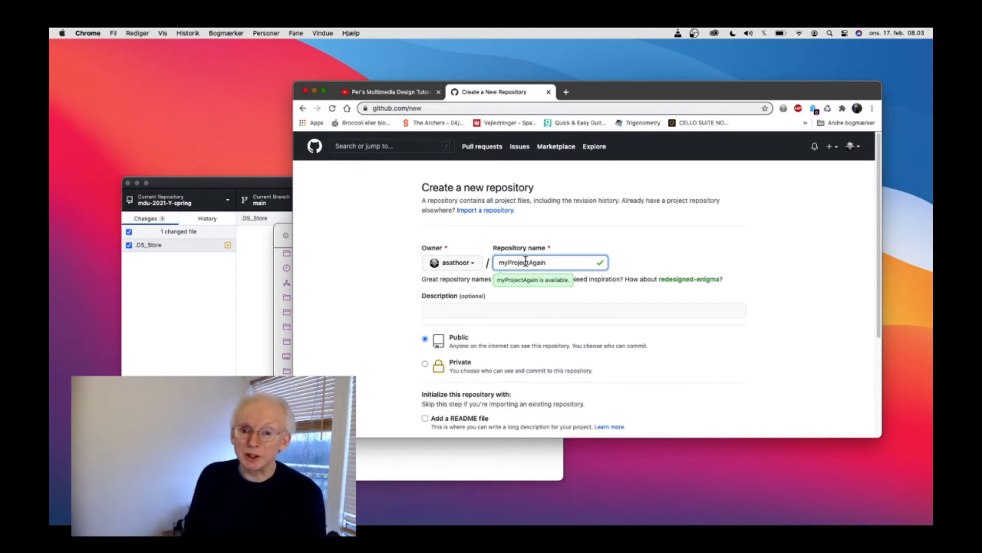
- Fill the Description field with "Description of the project"
{"action": "left_click", "coordinate": [582, 310]}
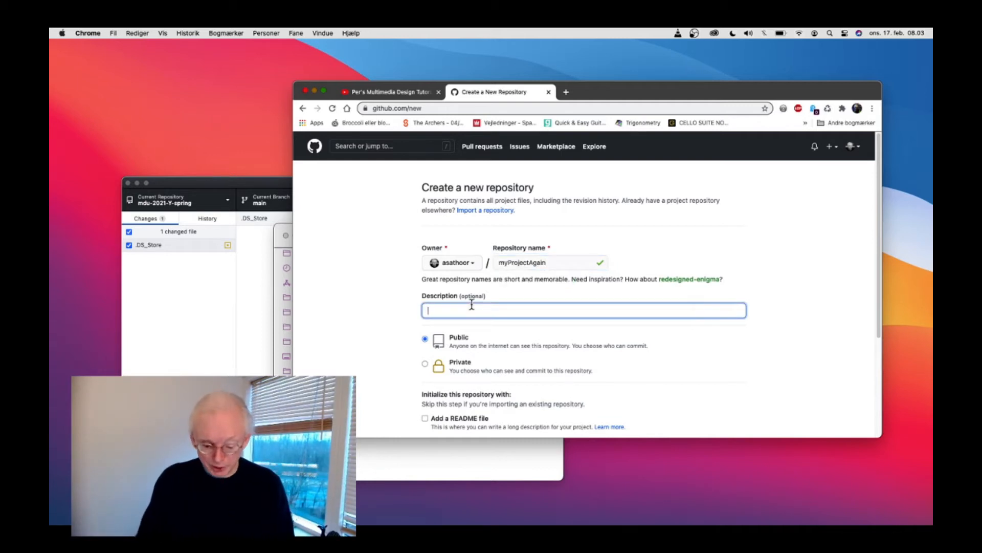
{"action": "type", "text": "Description of"}
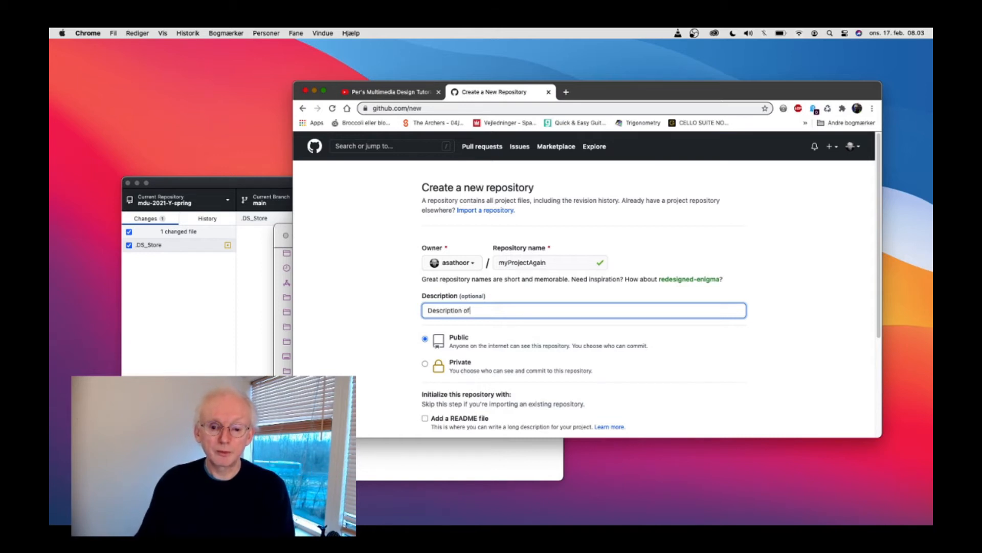
{"action": "type", "text": "the project"}
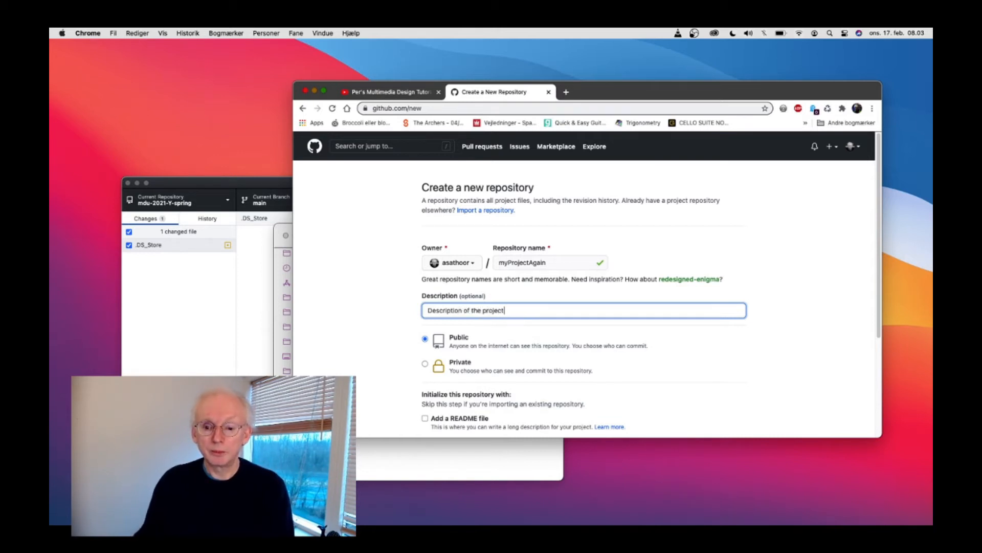
{"action": "scroll", "scroll_direction": "down", "scroll_amount": 3}
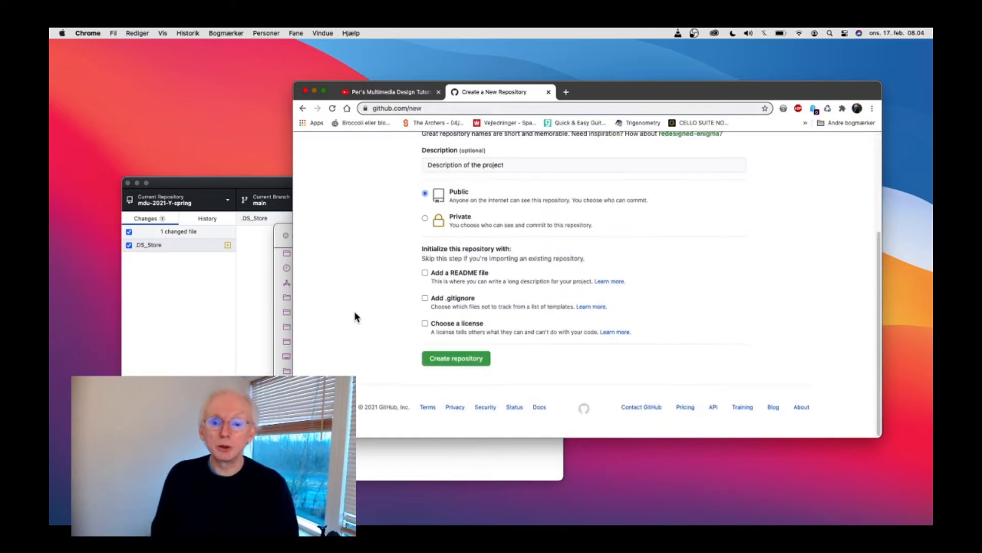
- Tick Add a README file and create the public myProjectAgain repository
{"action": "left_click", "coordinate": [425, 272]}
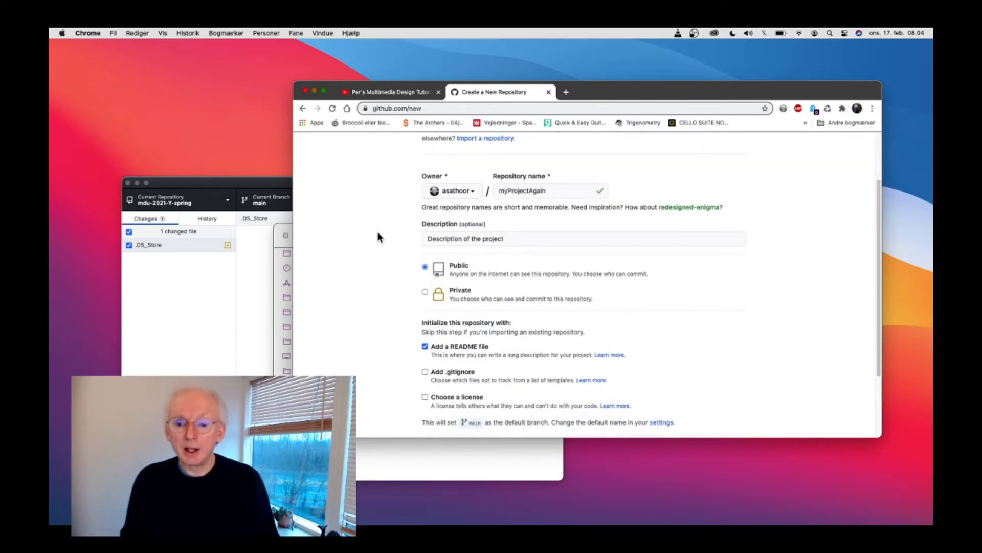
{"action": "scroll", "scroll_direction": "down", "scroll_amount": 3}
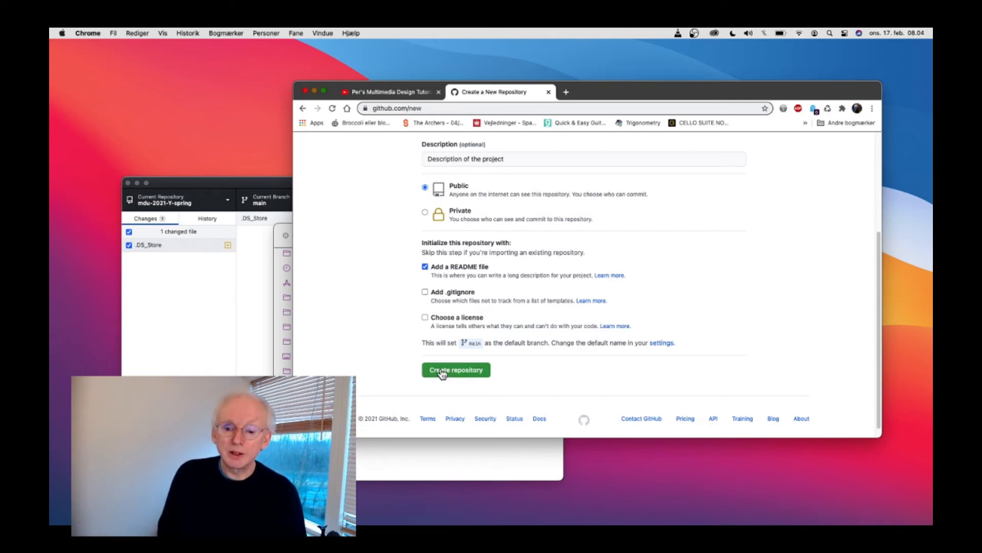
{"action": "left_click", "coordinate": [456, 370]}
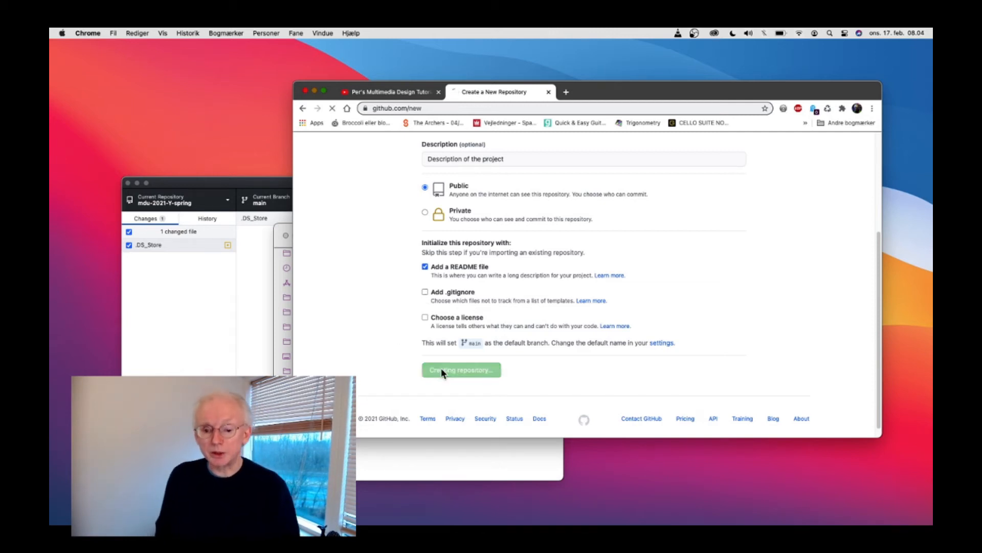
{"action": "left_click", "coordinate": [460, 369]}
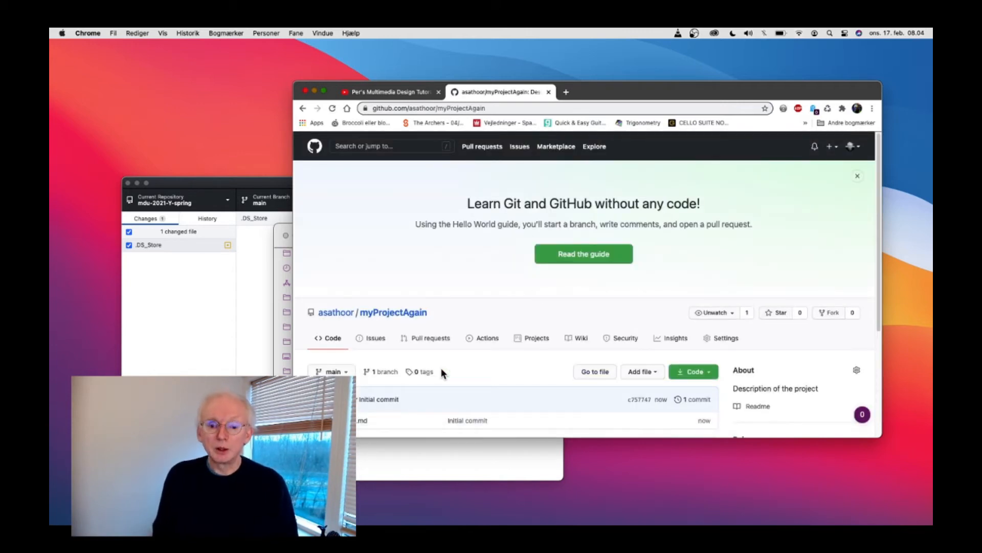
{"action": "mouse_move", "coordinate": [392, 329]}
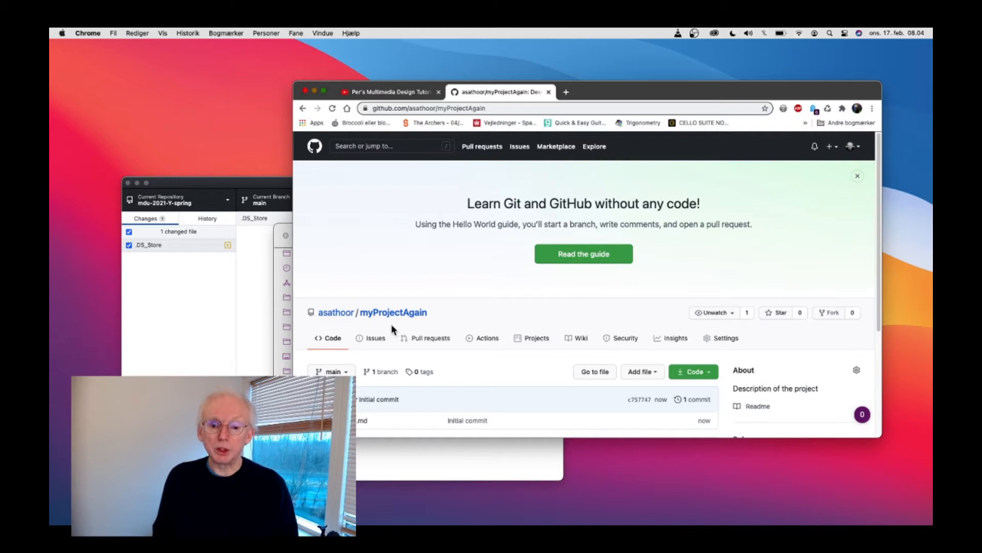
- Copy myProjectAgain's HTTPS clone address from the Code menu and bring GitHub Desktop forward
{"action": "scroll", "scroll_direction": "down", "scroll_amount": 3}
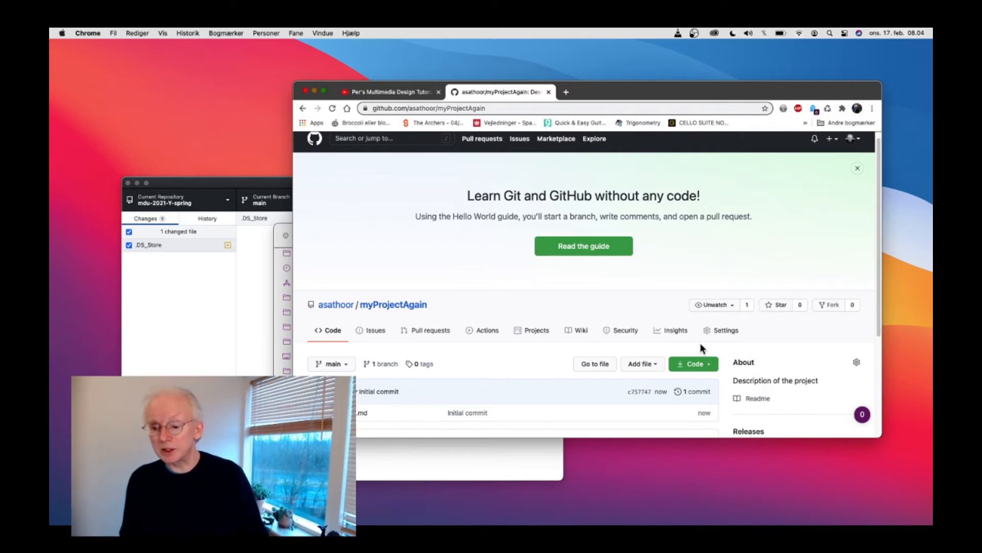
{"action": "left_click", "coordinate": [691, 364]}
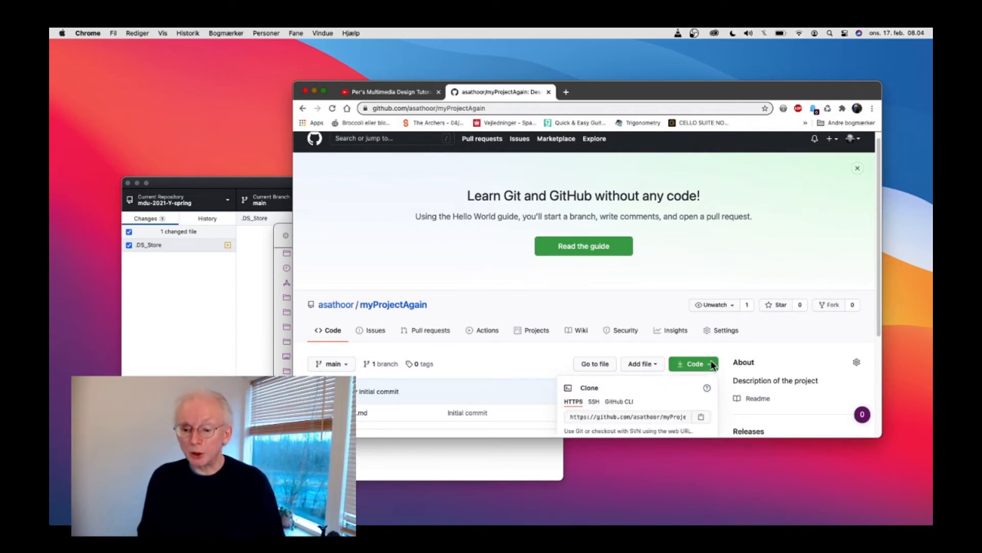
{"action": "scroll", "scroll_direction": "down", "scroll_amount": 3}
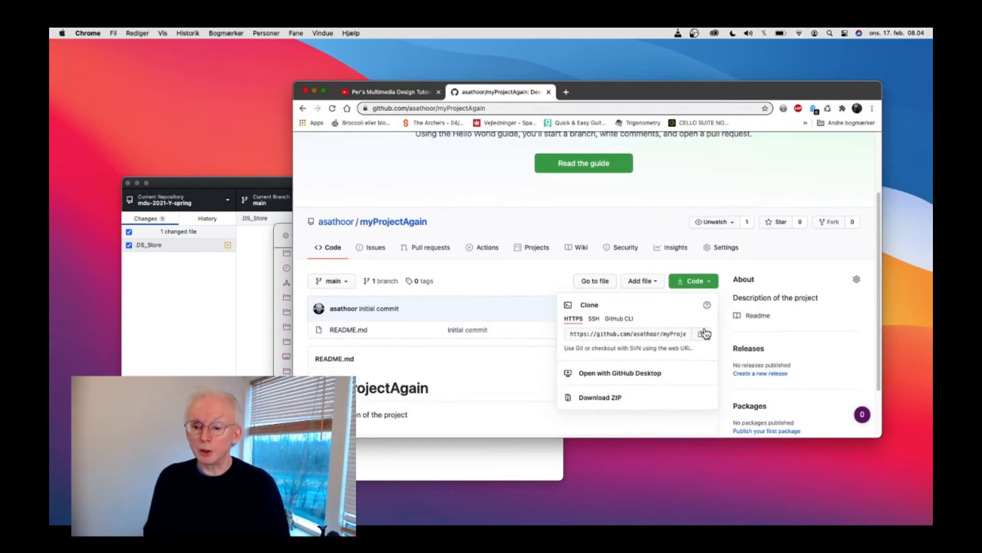
{"action": "mouse_move", "coordinate": [649, 325]}
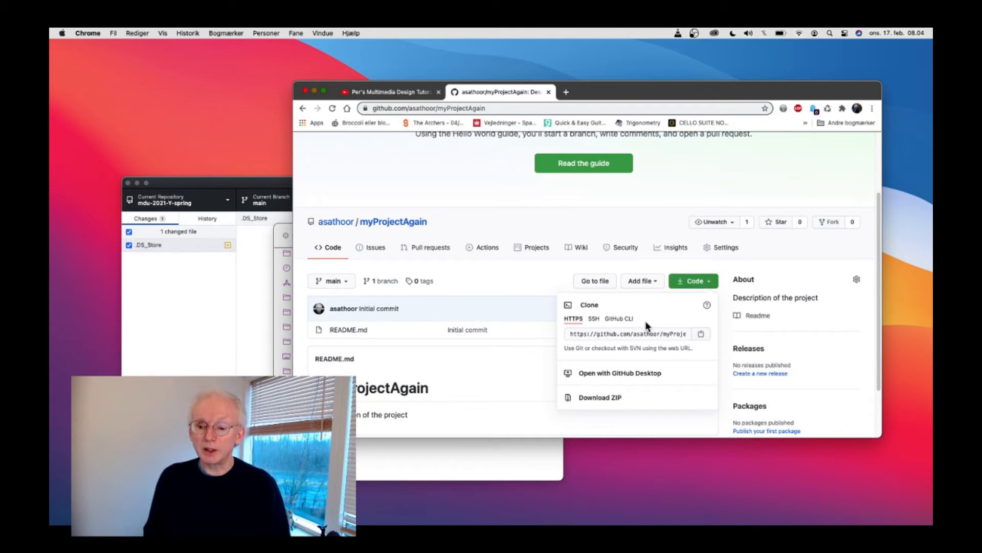
{"action": "left_click", "coordinate": [626, 334]}
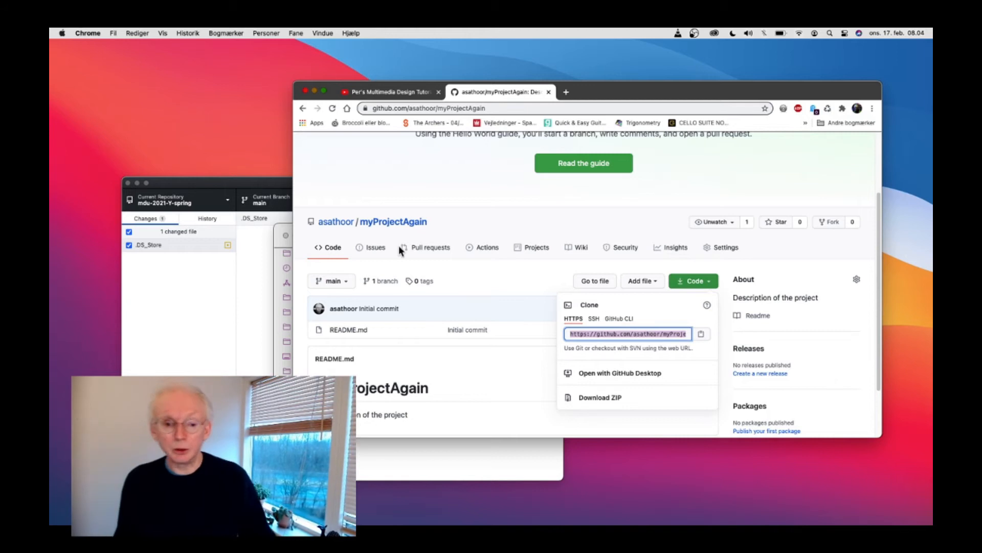
{"action": "left_click", "coordinate": [182, 201]}
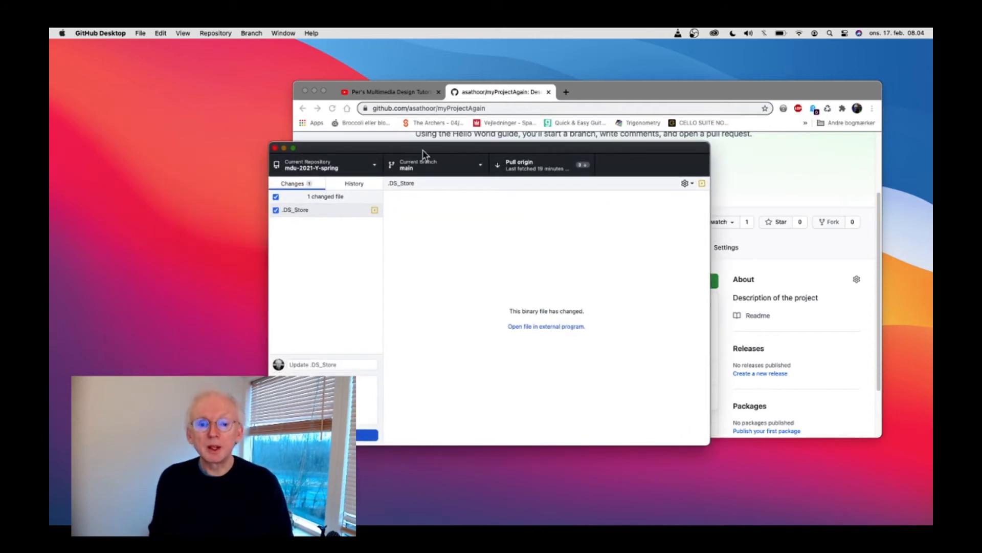
{"action": "left_click", "coordinate": [324, 165]}
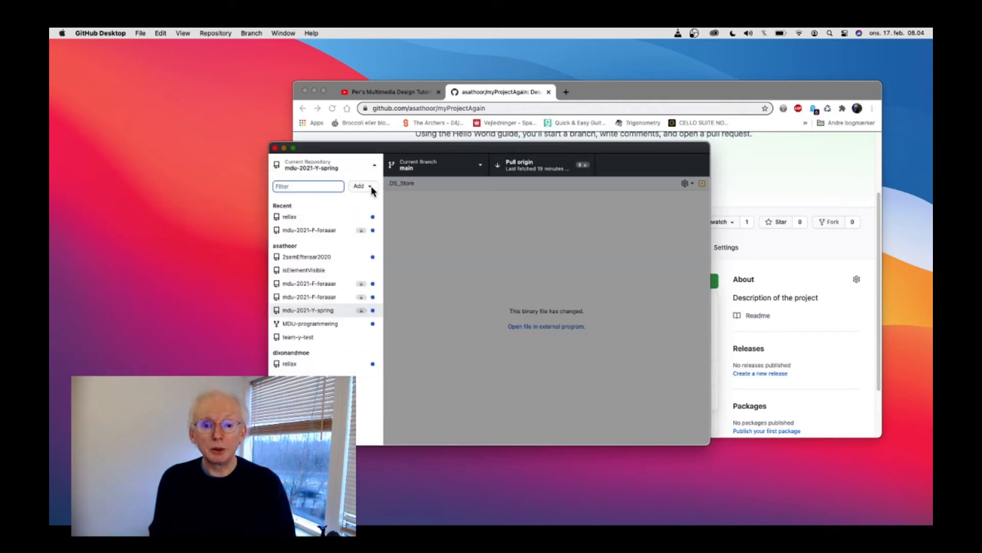
{"action": "left_click", "coordinate": [367, 187]}
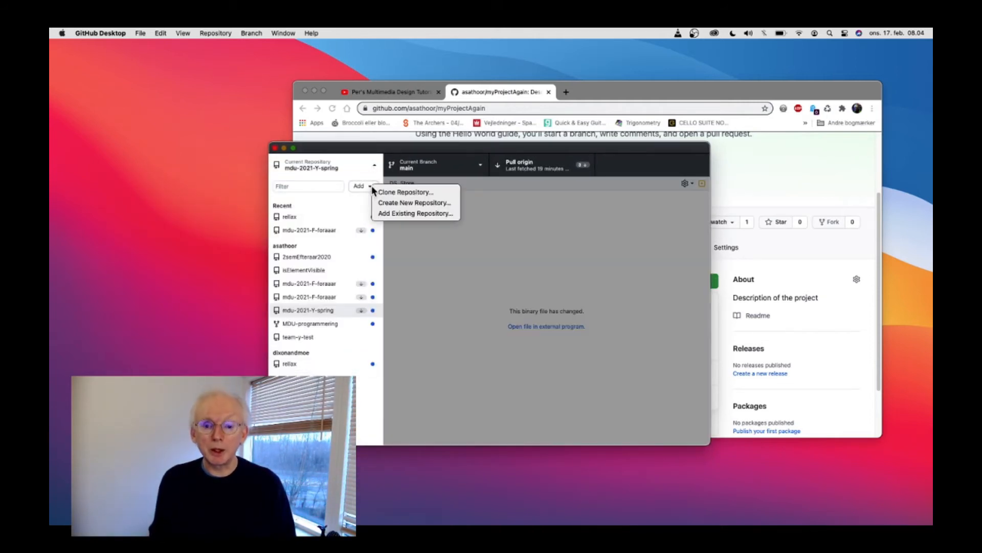
{"action": "left_click", "coordinate": [406, 192]}
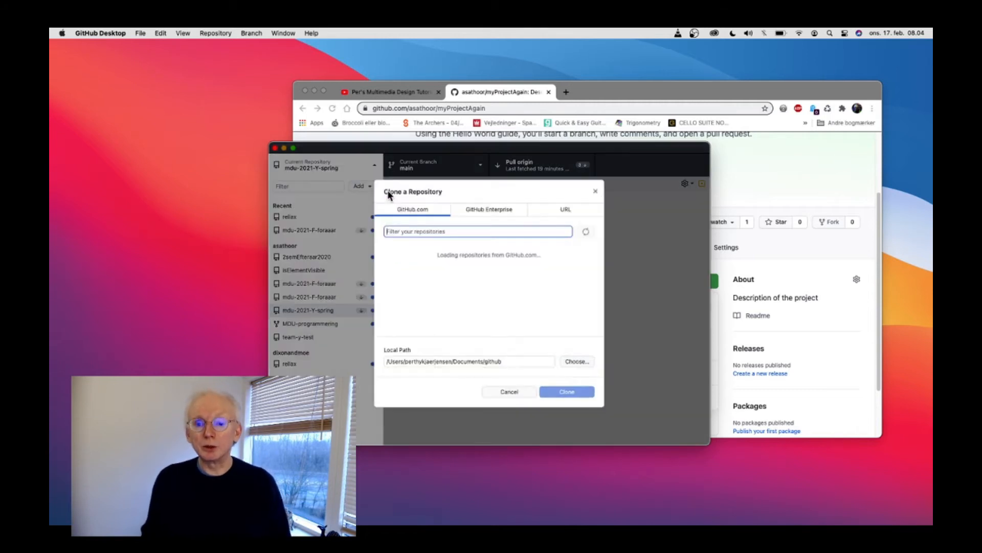
{"action": "left_click", "coordinate": [565, 209]}
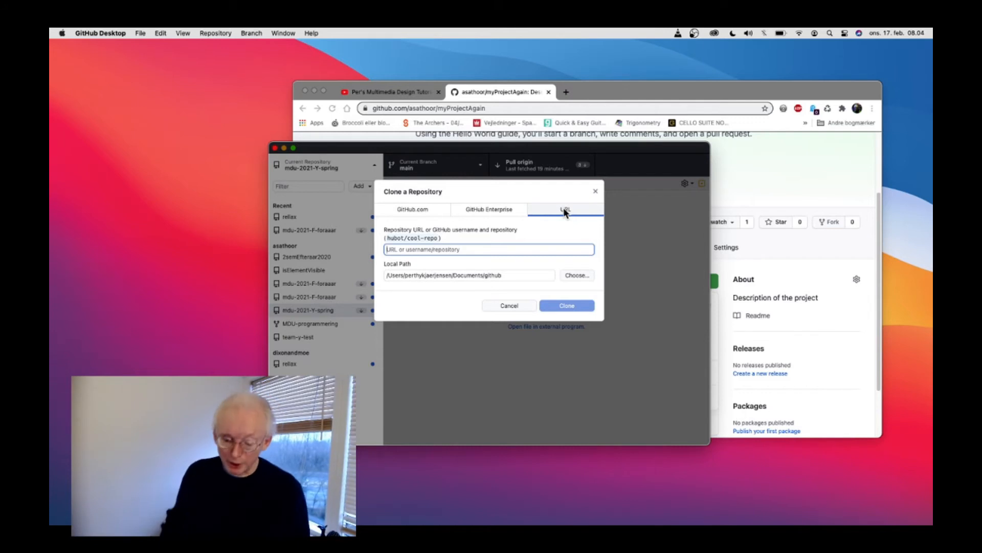
{"action": "type", "text": "https://github.com/asathoor/myProjectAgain.git"}
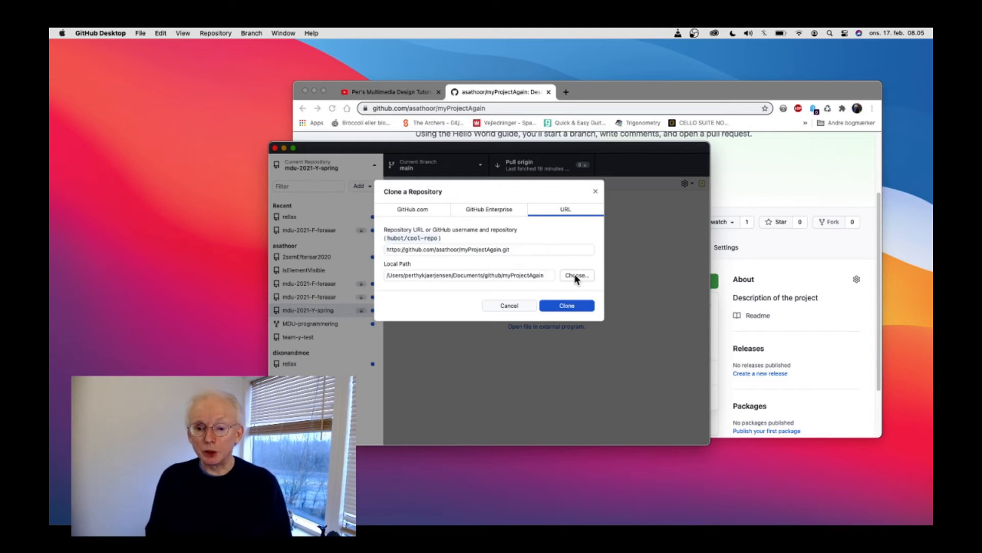
{"action": "left_click", "coordinate": [575, 275]}
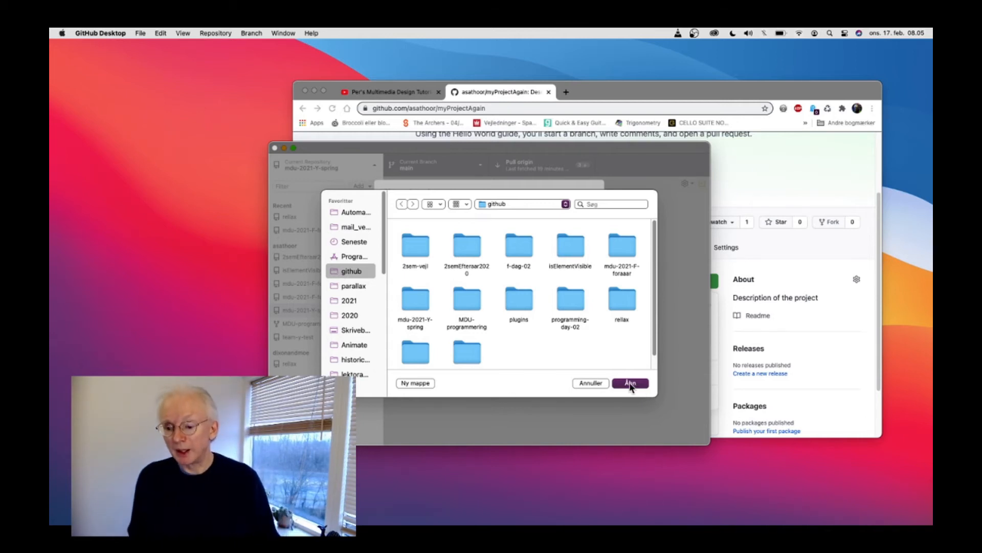
{"action": "left_click", "coordinate": [630, 382]}
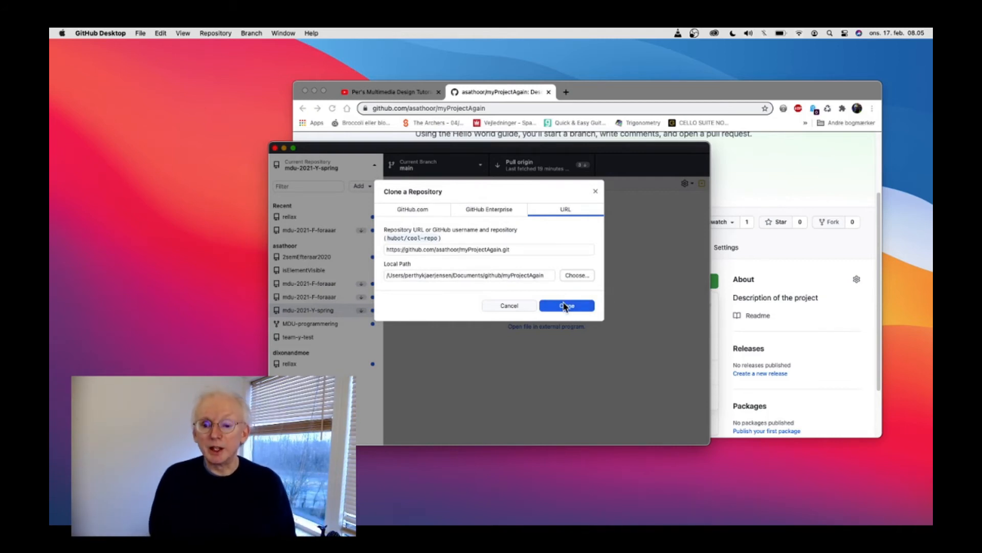
- Clone myProjectAgain locally so it becomes the current repository
{"action": "left_click", "coordinate": [565, 305]}
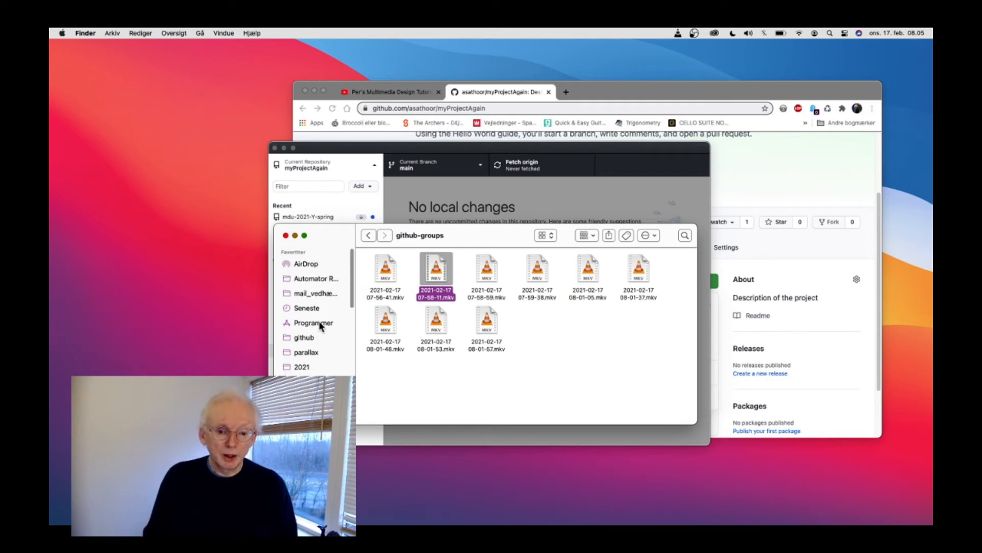
- Confirm the cloned myProjectAgain folder holds only README.md, then return to the github folder
{"action": "left_click", "coordinate": [304, 337]}
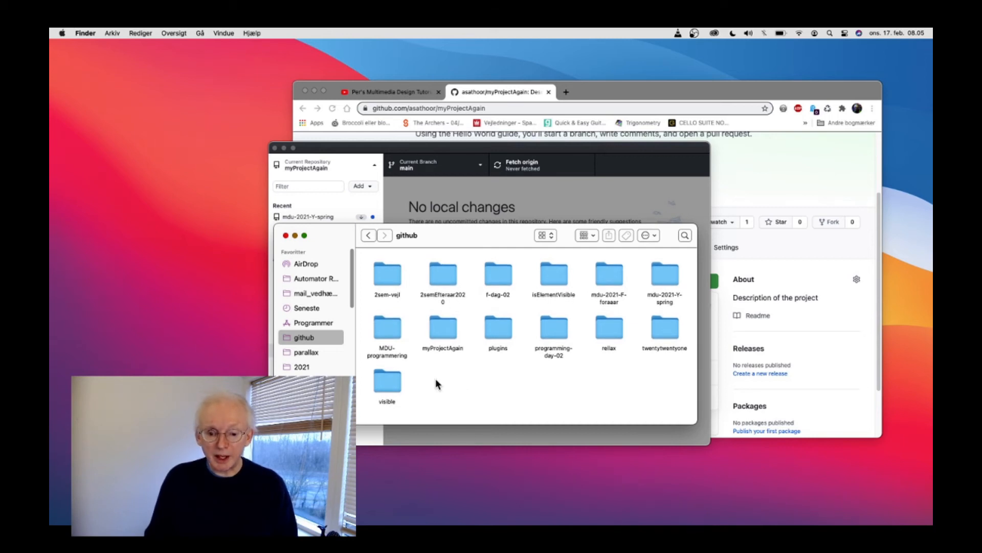
{"action": "double_click", "coordinate": [442, 331]}
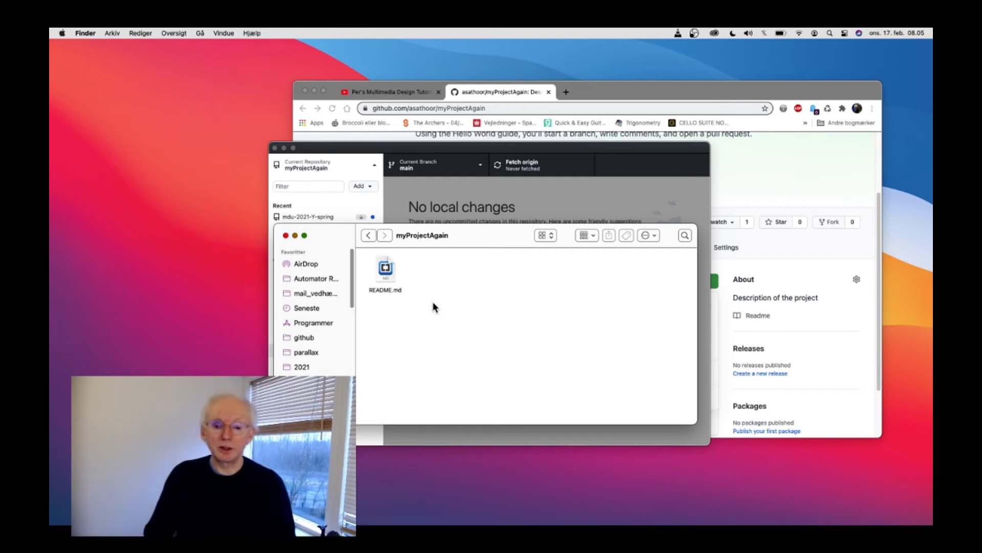
{"action": "left_click", "coordinate": [303, 337]}
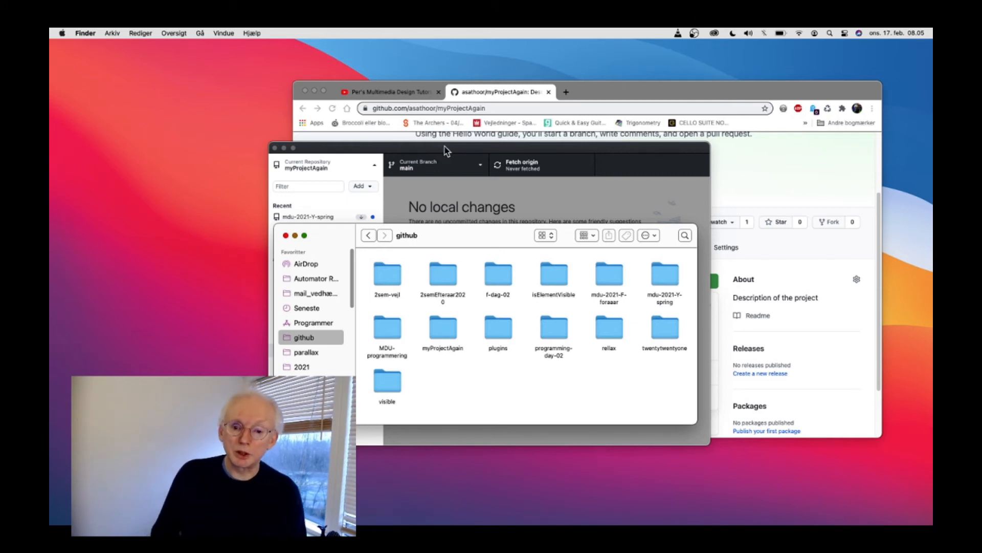
{"action": "mouse_move", "coordinate": [473, 238]}
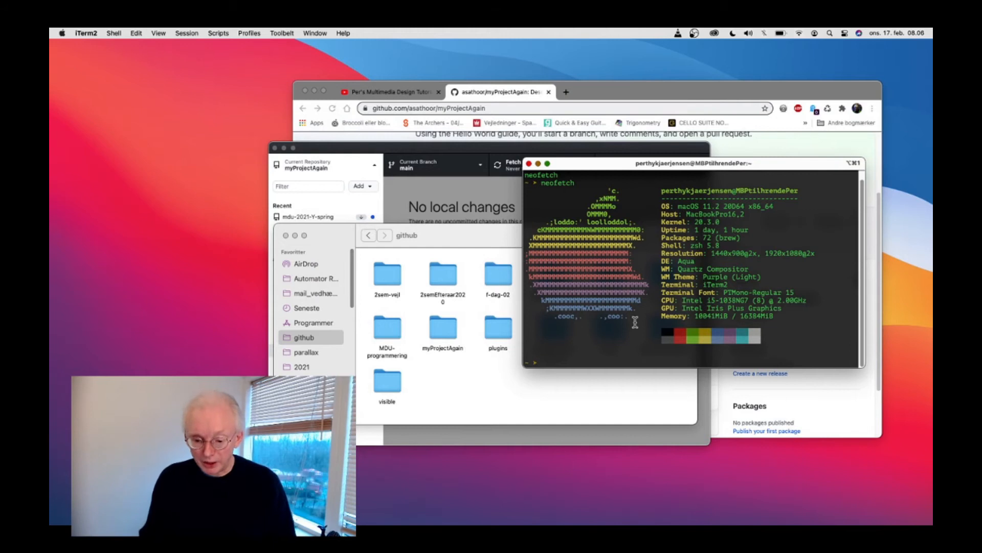
- cd into myProjectAgain, list its contents, and touch index.html styles.css js.js
{"action": "type", "text": "cd"}
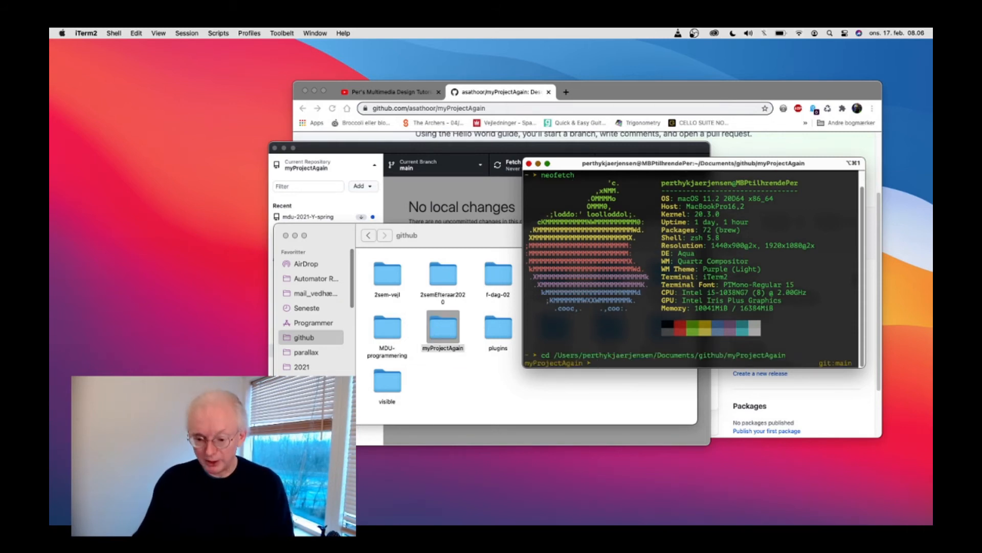
{"action": "type", "text": "ls"}
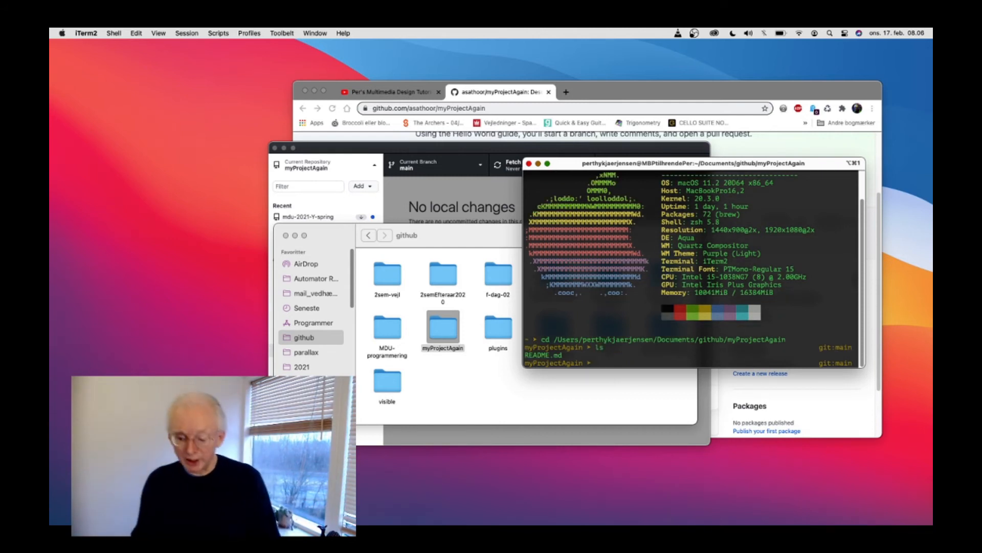
{"action": "type", "text": "touch inc"}
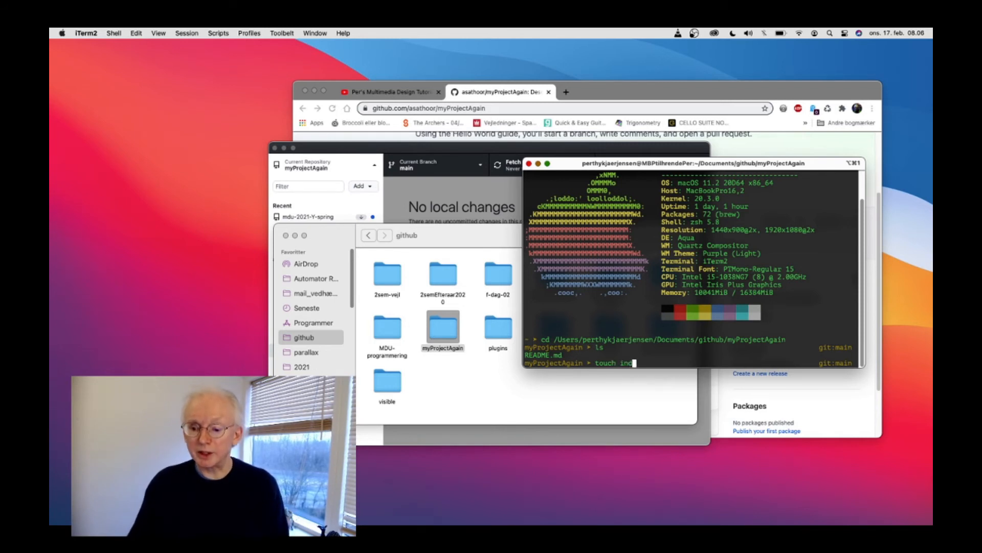
{"action": "type", "text": "ex."}
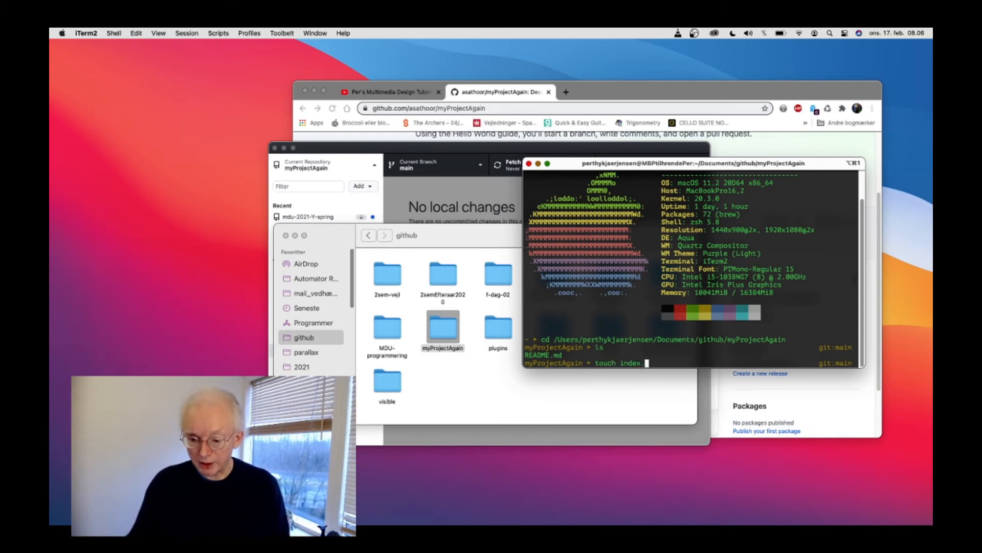
{"action": "type", "text": ".html"}
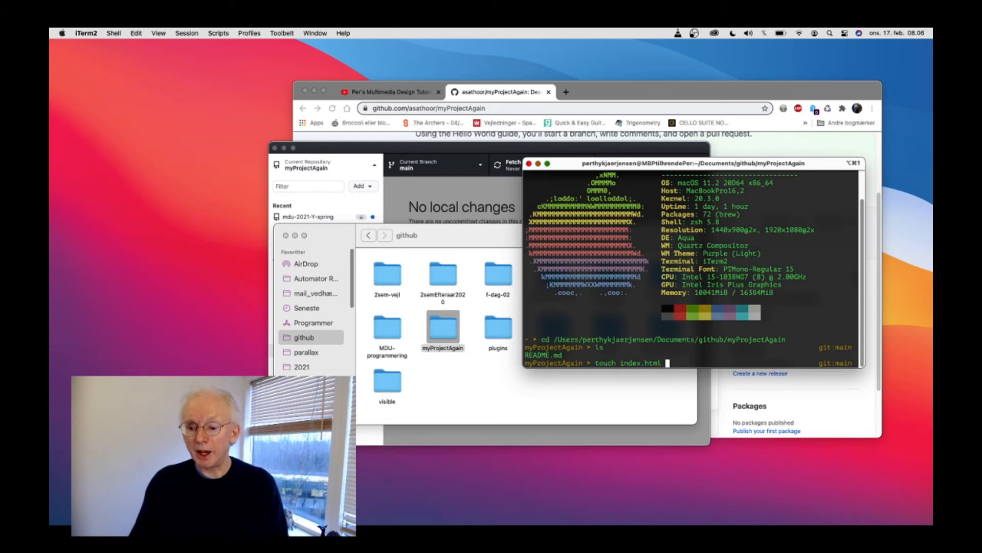
{"action": "type", "text": "styles."}
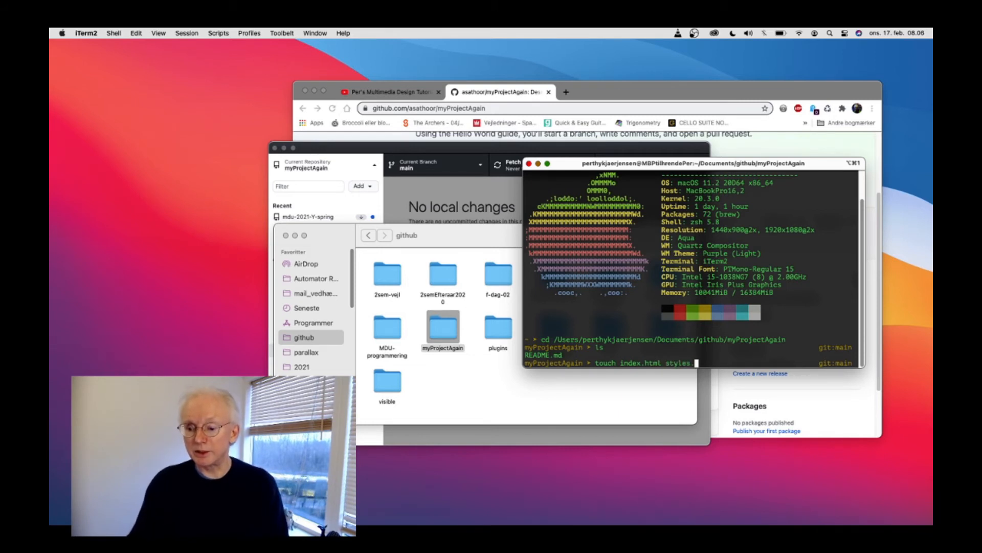
{"action": "type", "text": "css"}
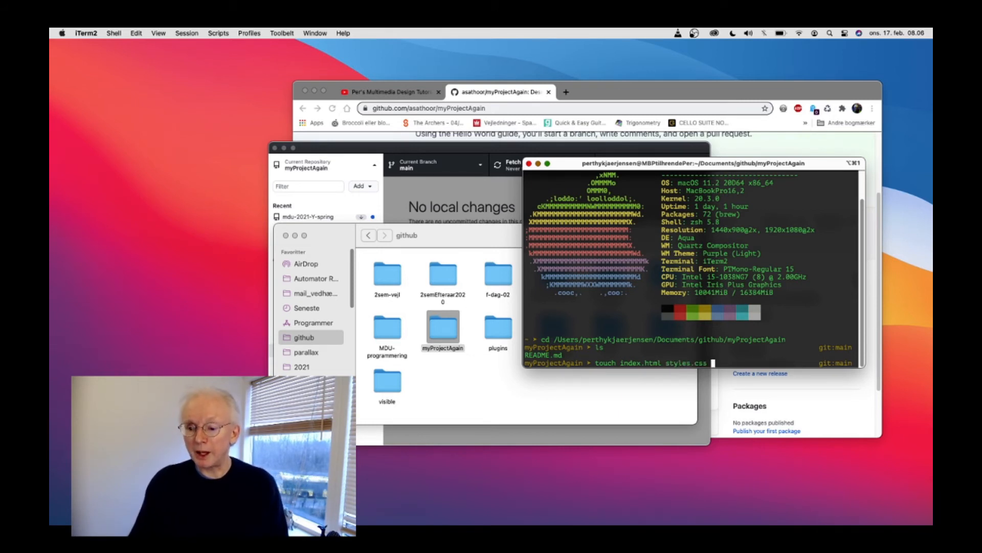
{"action": "type", "text": "js.js"}
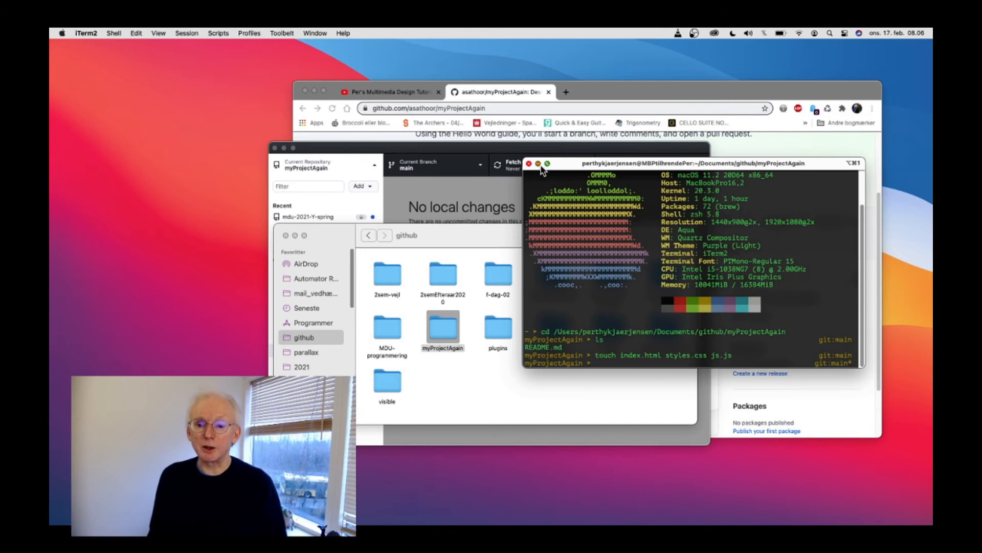
- Put the iTerm2 window away and open the cloned myProjectAgain folder in Finder
{"action": "left_click", "coordinate": [529, 163]}
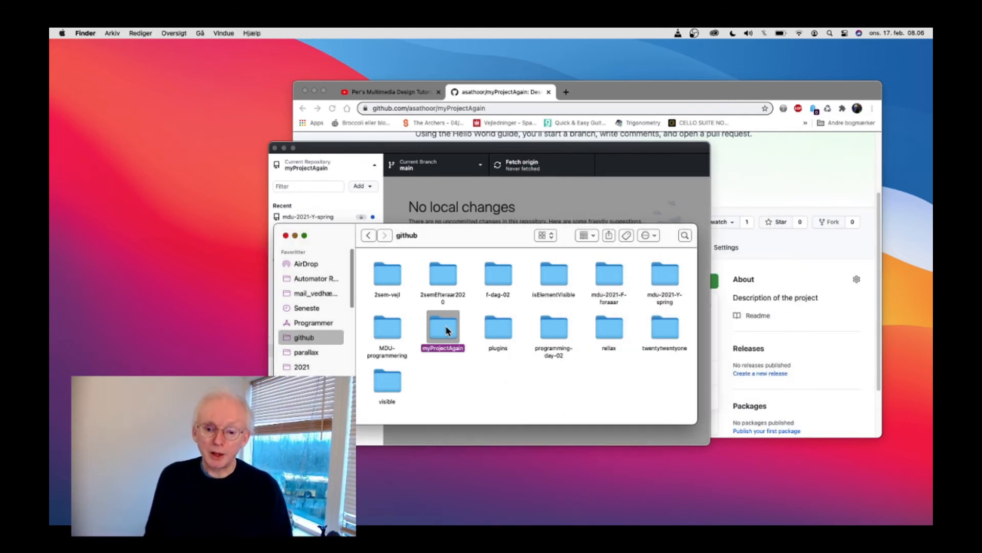
{"action": "double_click", "coordinate": [443, 325]}
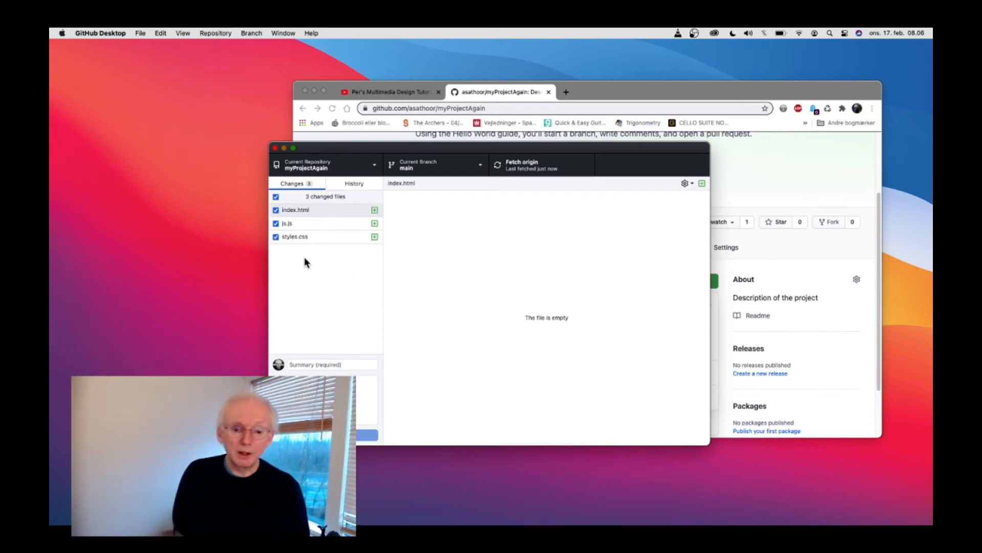
{"action": "mouse_move", "coordinate": [299, 294]}
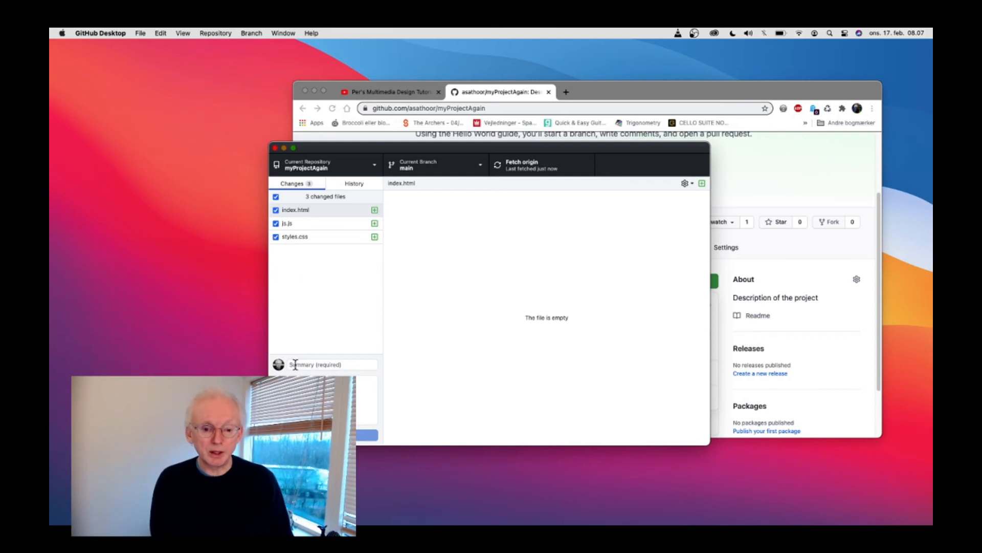
- Commit index.html, styles.css and js.js to main with the summary 'test'
{"action": "left_click", "coordinate": [330, 364]}
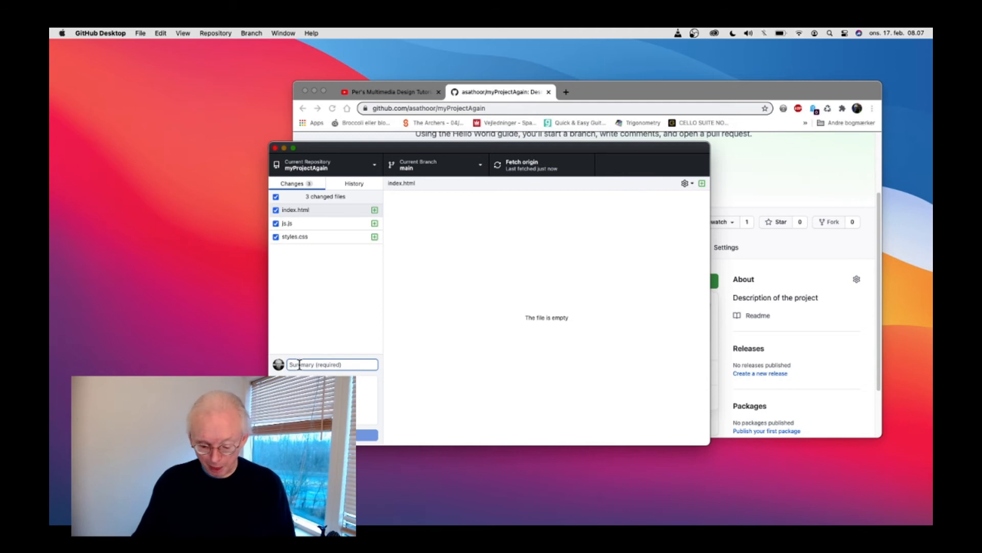
{"action": "type", "text": "test"}
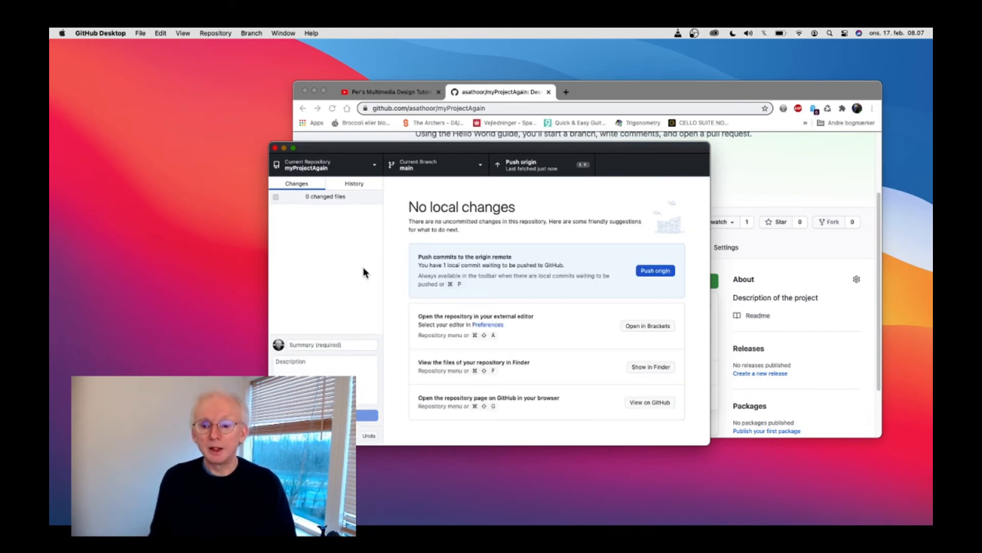
{"action": "mouse_move", "coordinate": [401, 236]}
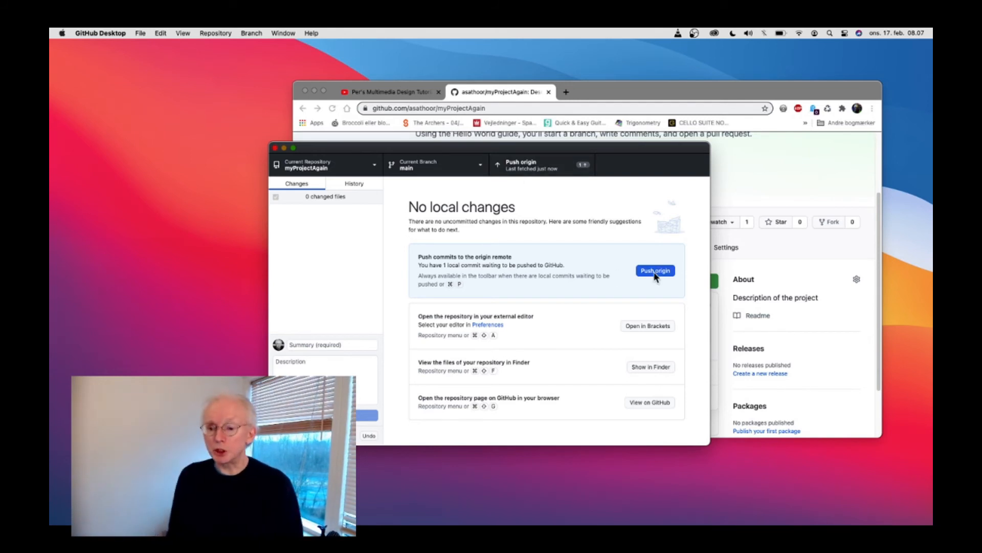
- Push the waiting local commit to origin so nothing remains to push
{"action": "left_click", "coordinate": [655, 270]}
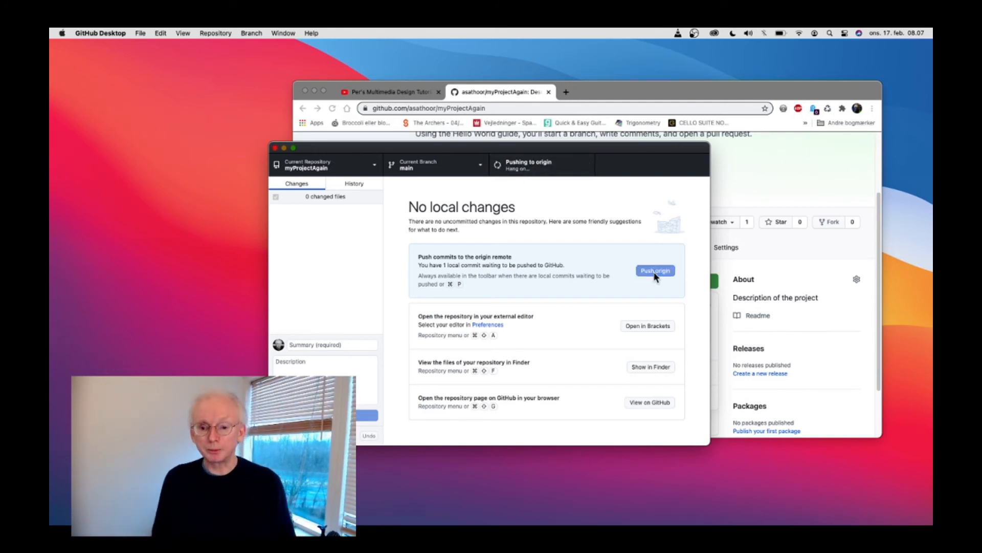
{"action": "left_click", "coordinate": [654, 270]}
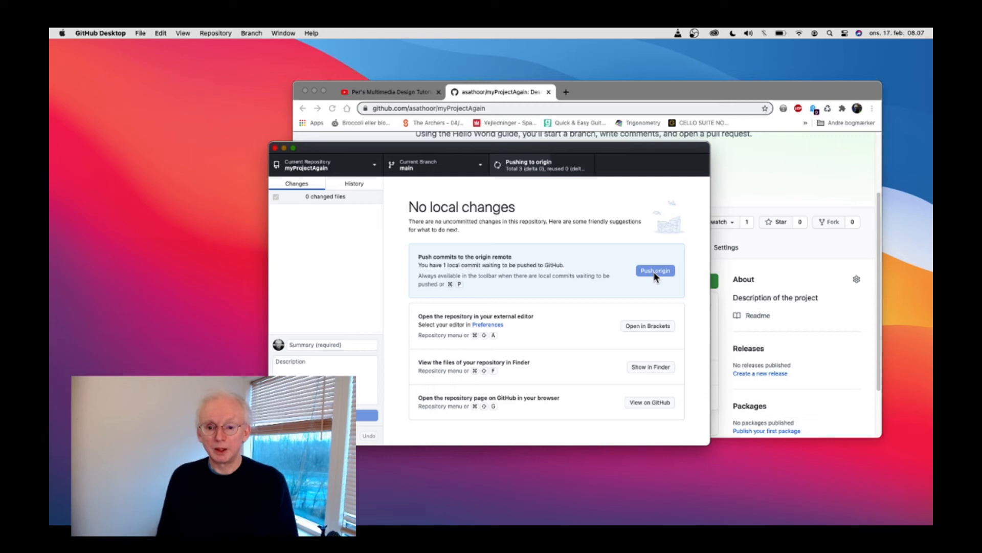
{"action": "left_click", "coordinate": [655, 270]}
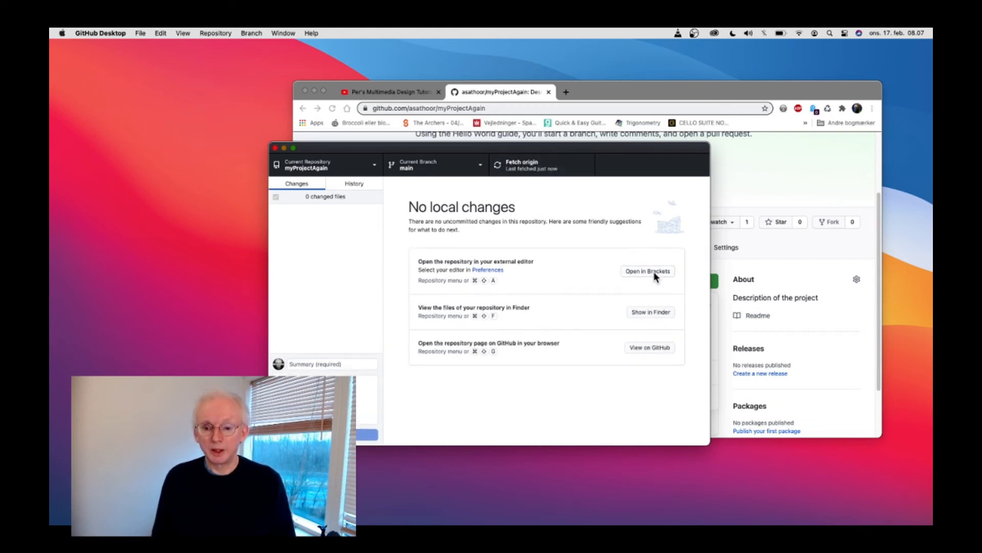
{"action": "mouse_move", "coordinate": [765, 196]}
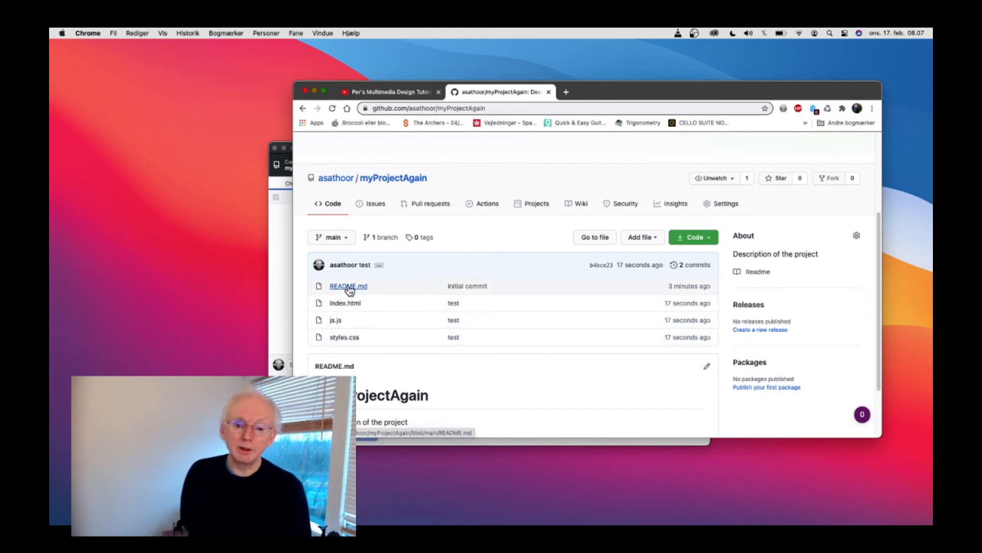
{"action": "mouse_move", "coordinate": [359, 367]}
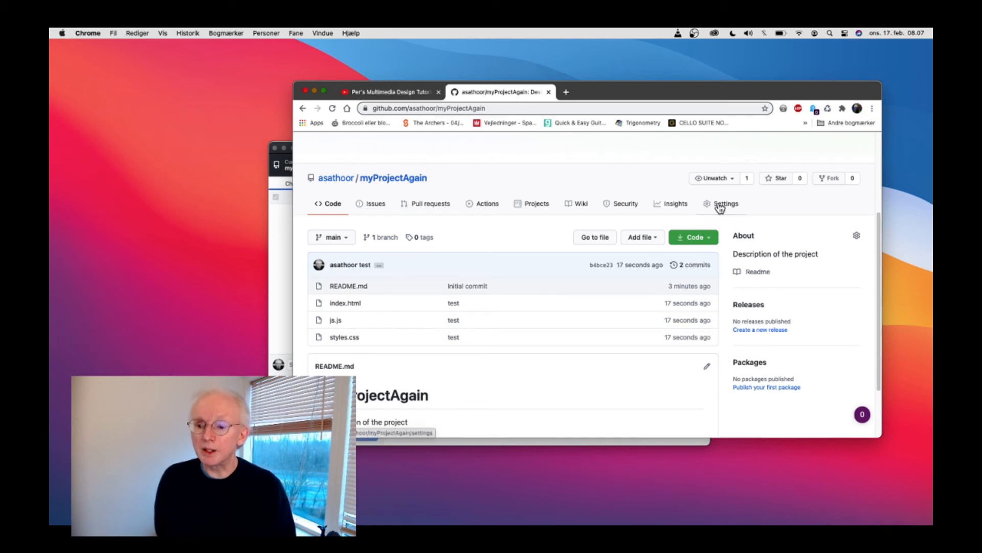
- Go to the myProjectAgain repository Settings and its Manage access section
{"action": "left_click", "coordinate": [724, 203]}
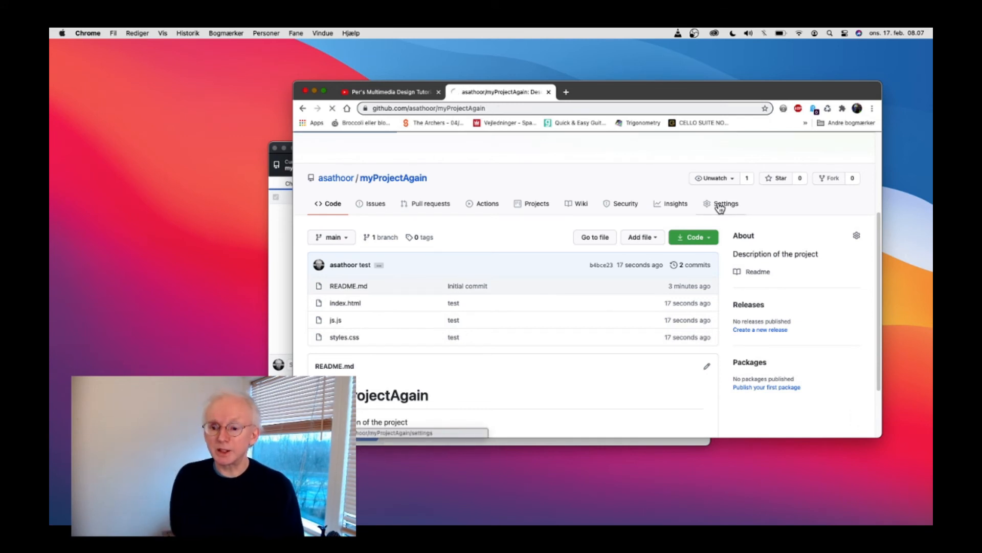
{"action": "left_click", "coordinate": [724, 203]}
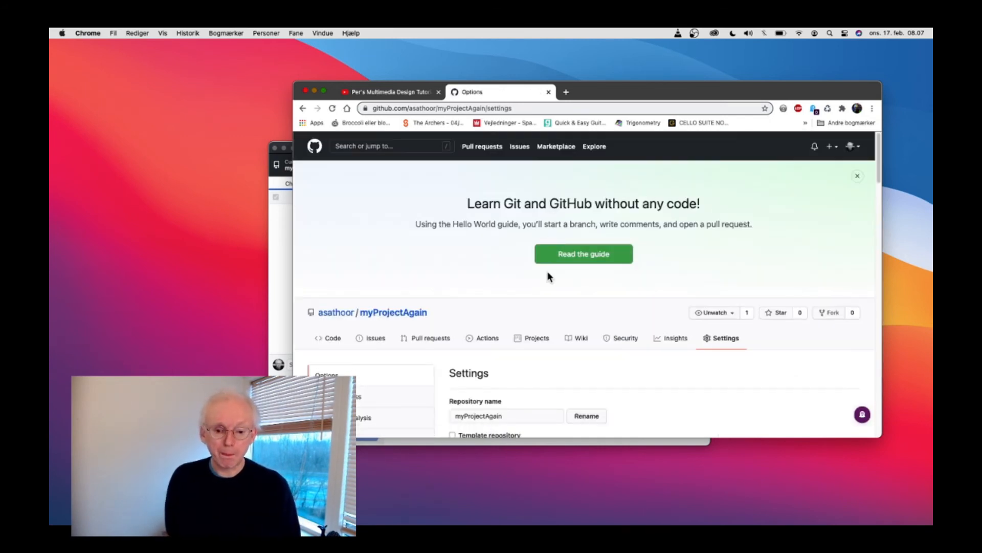
{"action": "left_click", "coordinate": [337, 291]}
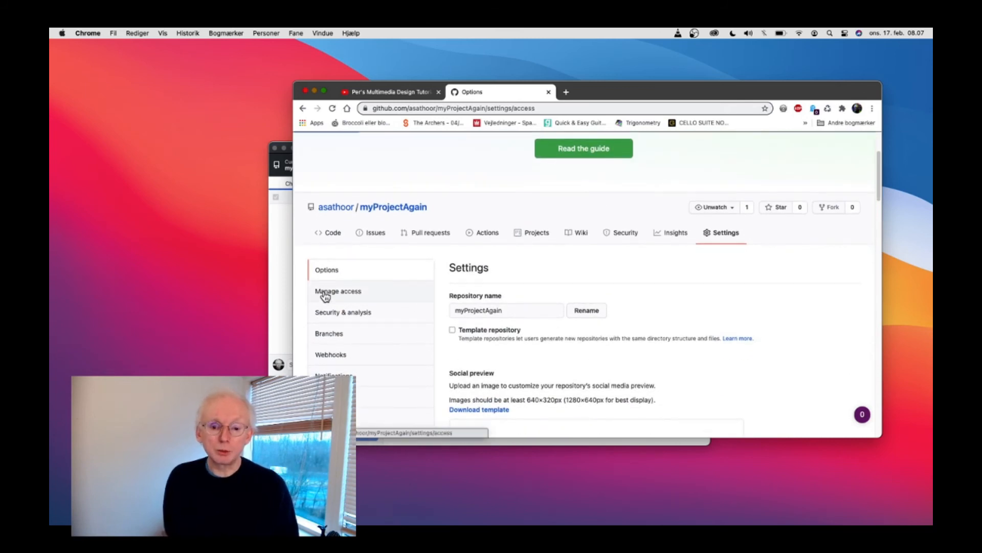
{"action": "left_click", "coordinate": [337, 291]}
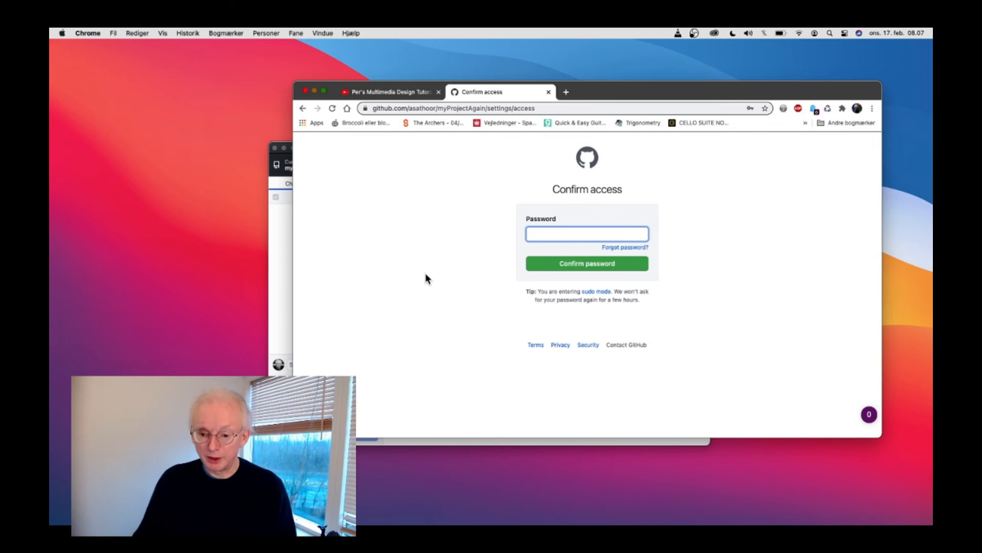
- Confirm the account password, retrying after the incorrect-password error, to reach Manage access
{"action": "type", "text": "•"}
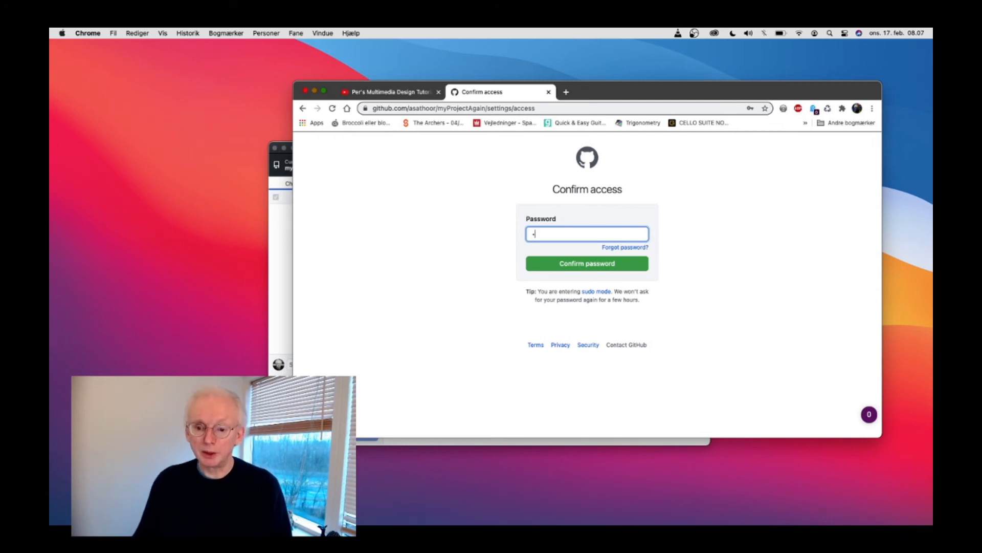
{"action": "type", "text": "password"}
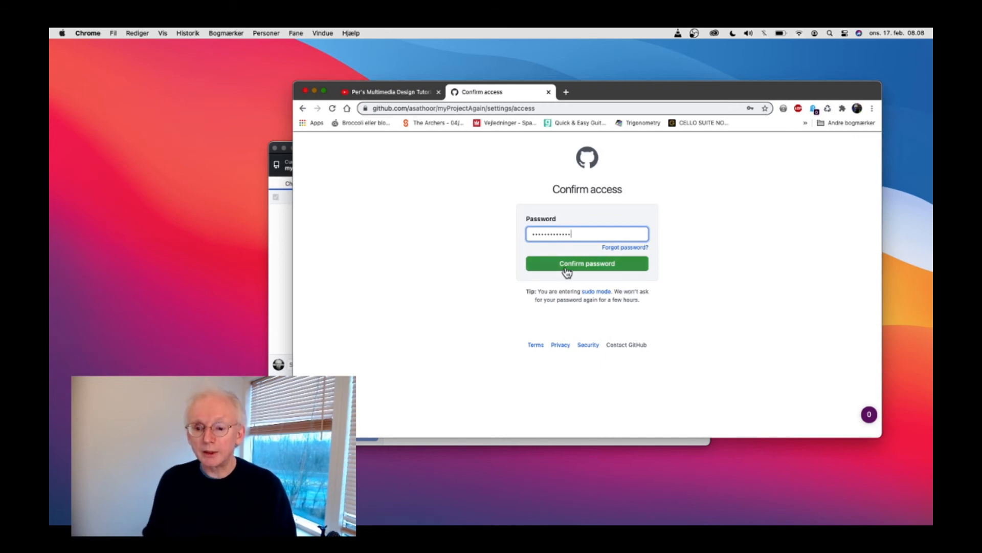
{"action": "left_click", "coordinate": [587, 263]}
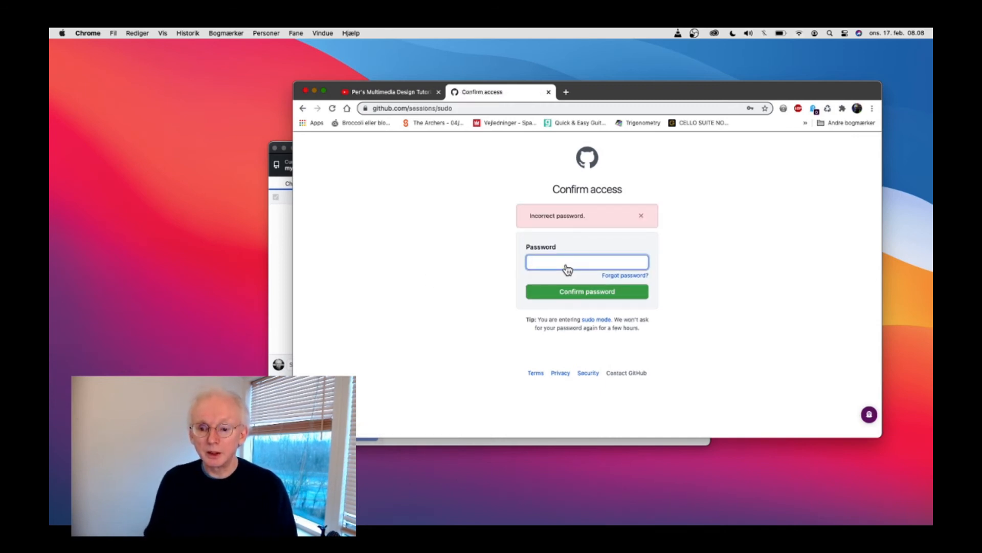
{"action": "type", "text": "password"}
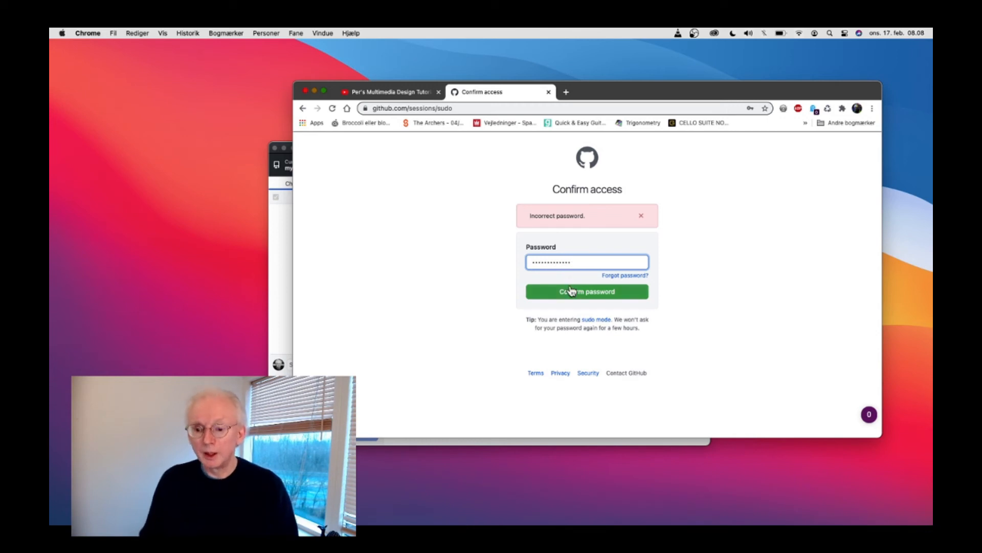
{"action": "left_click", "coordinate": [586, 292]}
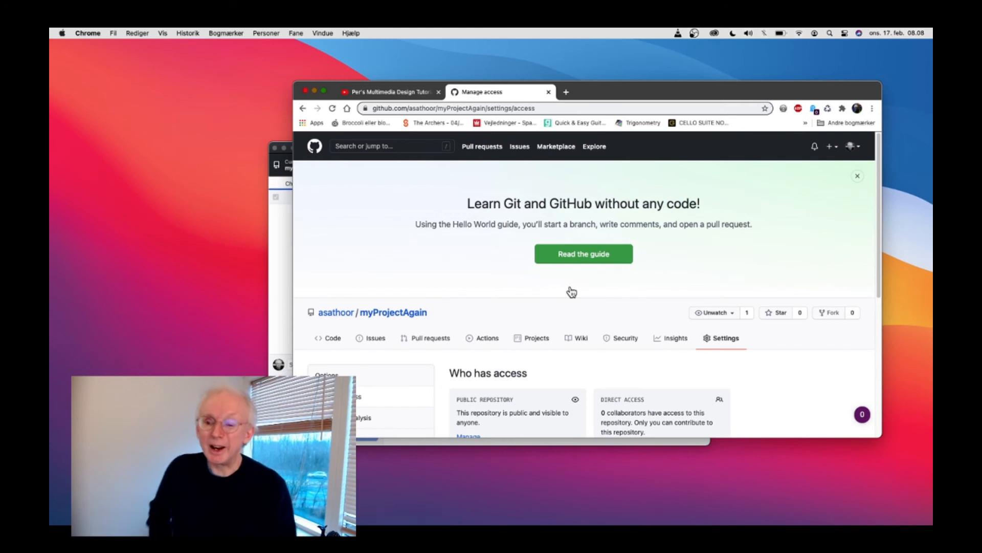
- Start inviting a collaborator from the Manage access page
{"action": "scroll", "scroll_direction": "down", "scroll_amount": 3}
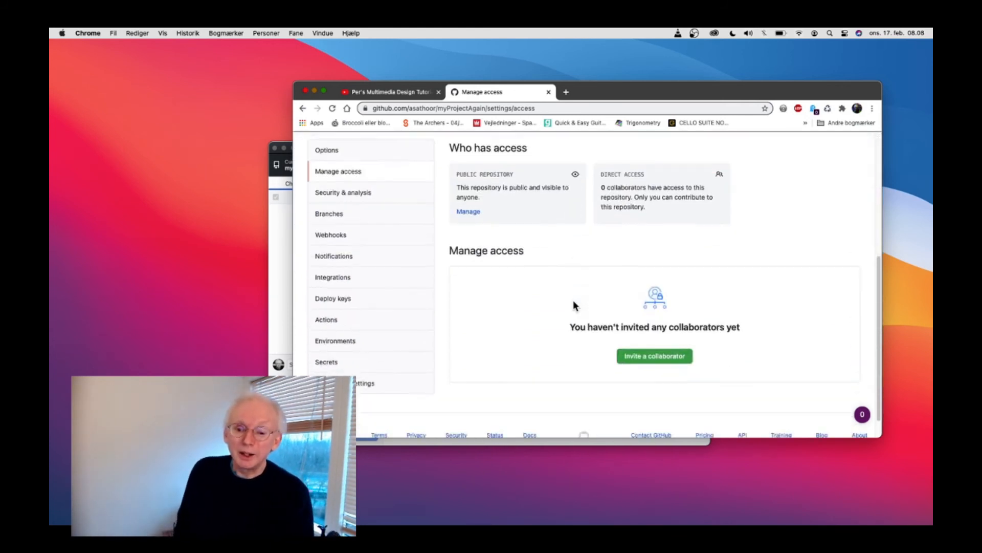
{"action": "scroll", "scroll_direction": "down", "scroll_amount": 3}
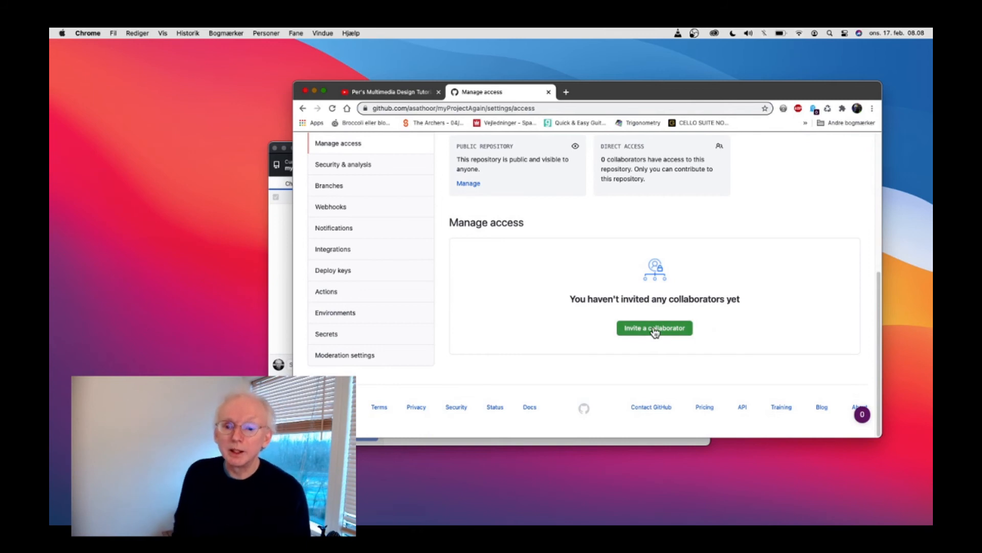
{"action": "left_click", "coordinate": [654, 327]}
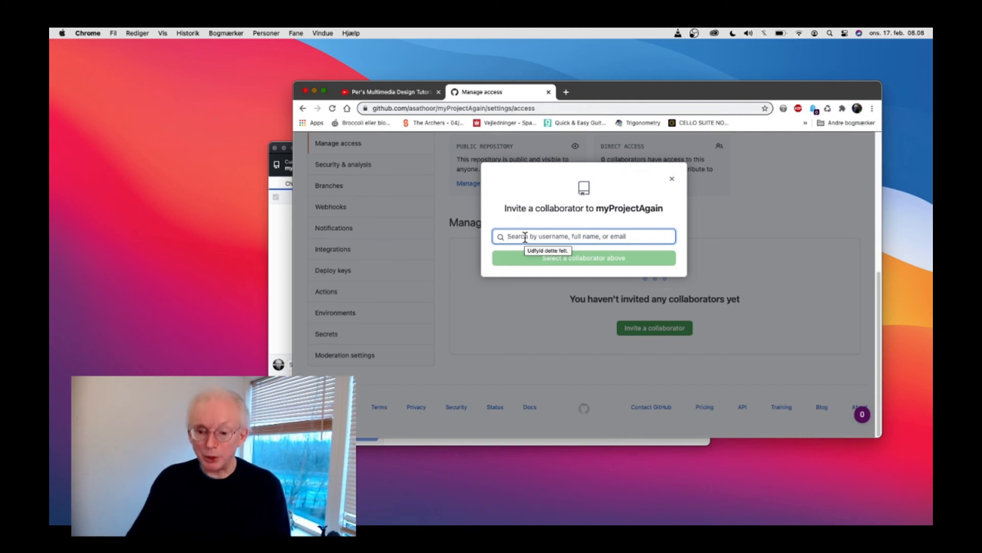
- Search for 'per' then 'murat', pick the found user, and close the invite form unsent
{"action": "type", "text": "per"}
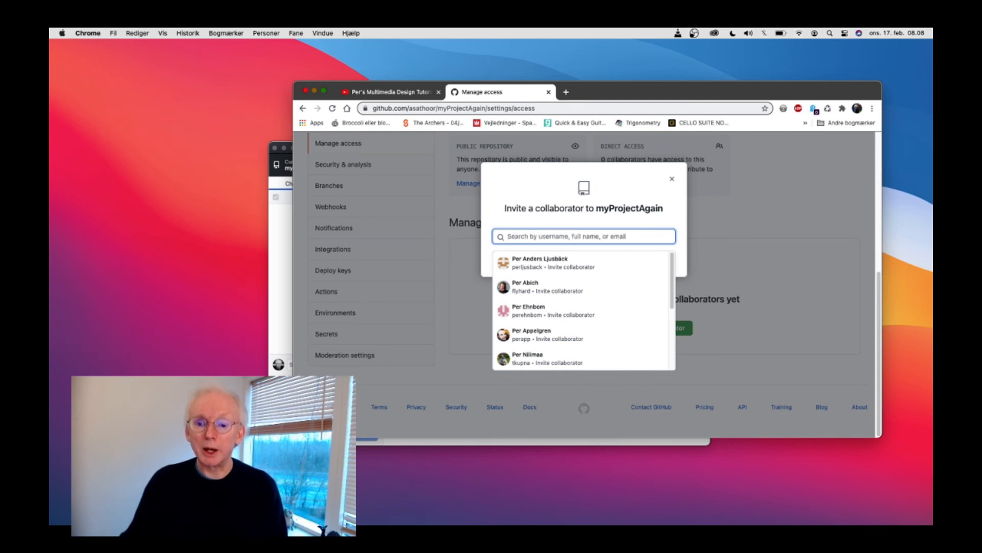
{"action": "type", "text": "murat"}
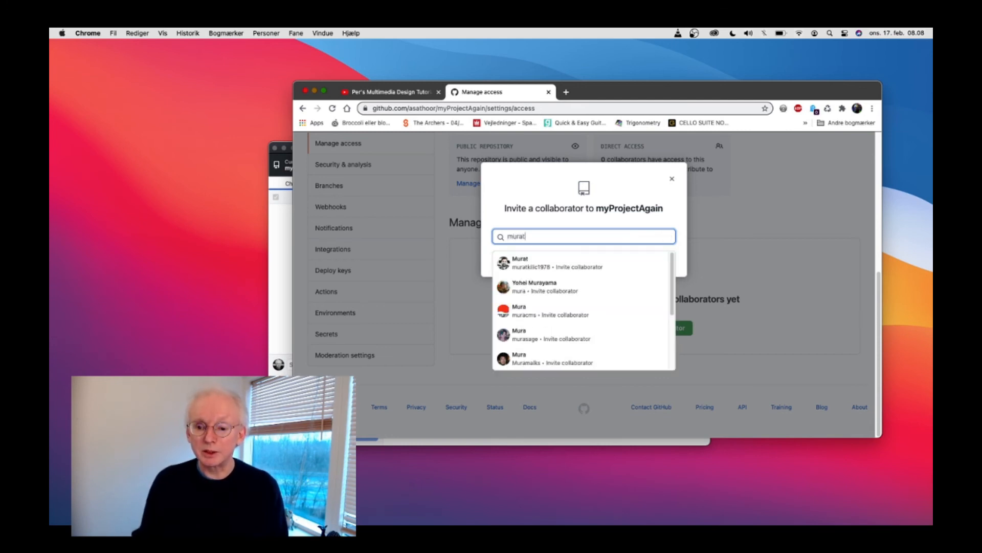
{"action": "left_click", "coordinate": [520, 262]}
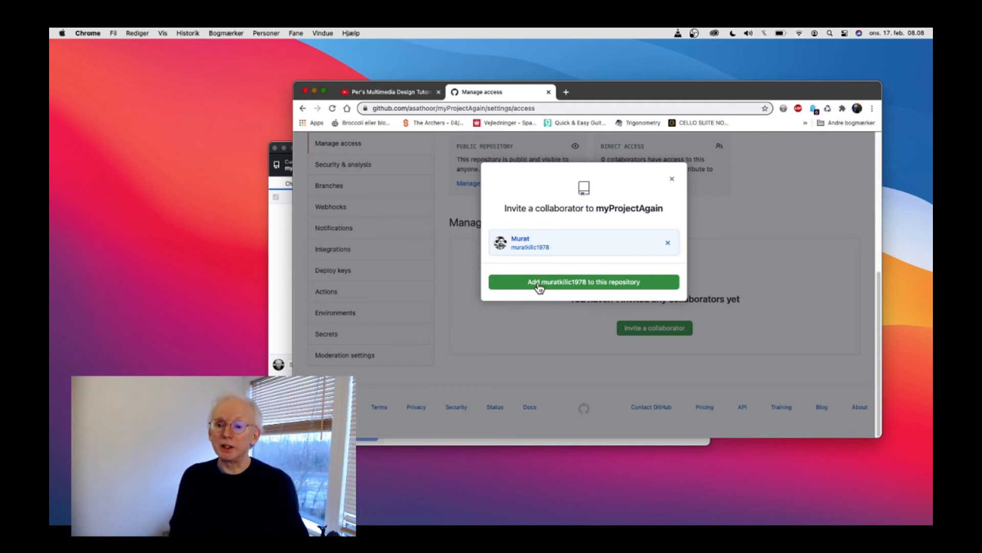
{"action": "mouse_move", "coordinate": [671, 188]}
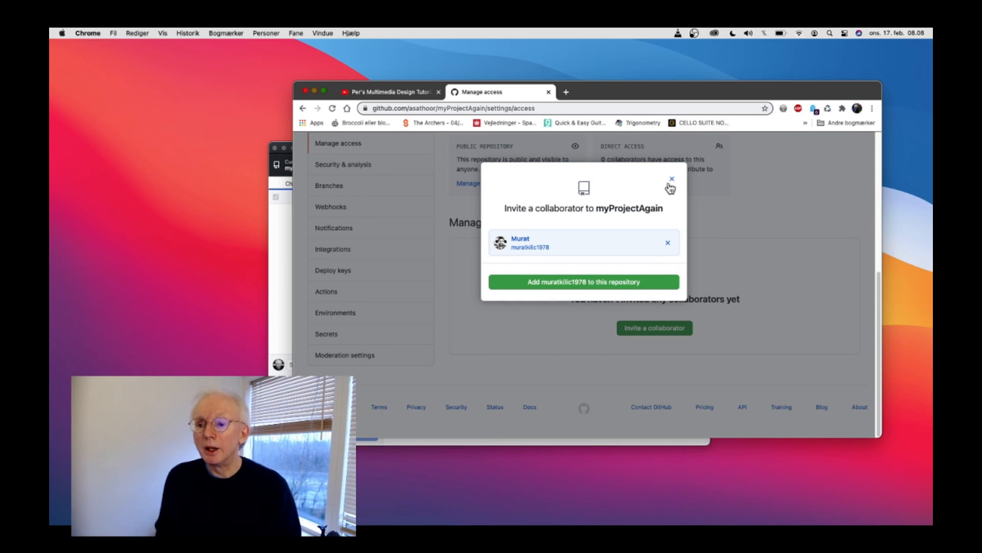
{"action": "left_click", "coordinate": [671, 179]}
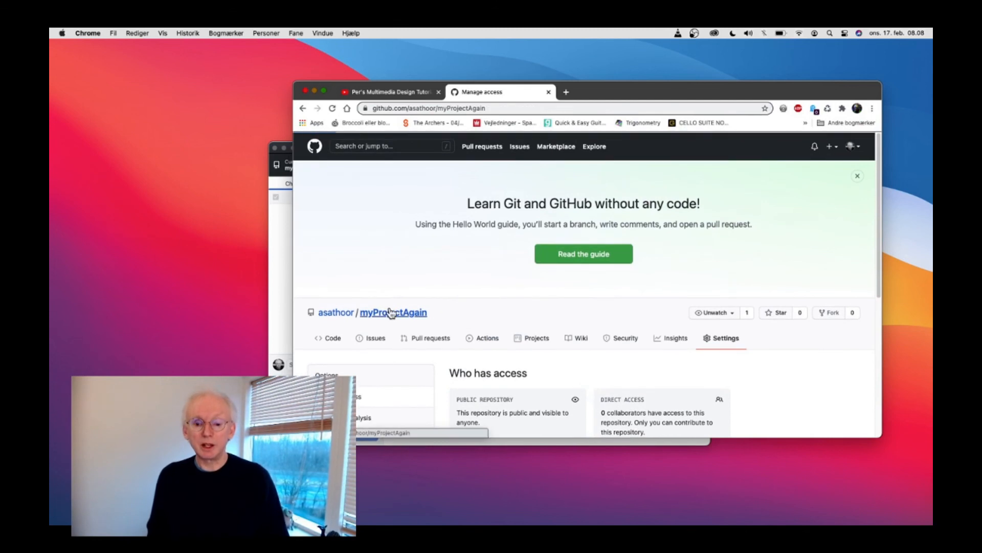
- Return to the myProjectAgain main page and copy its HTTPS clone address from Code
{"action": "left_click", "coordinate": [393, 312]}
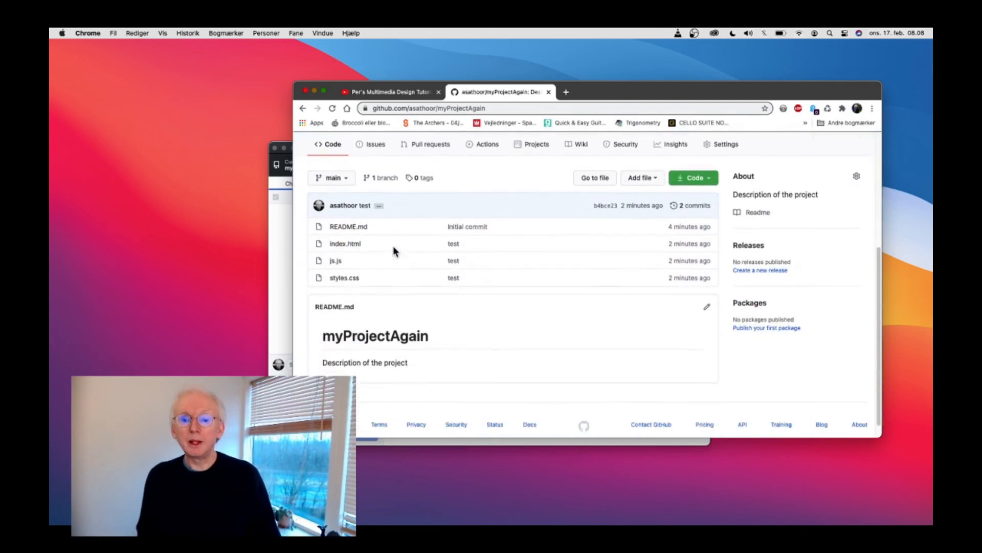
{"action": "scroll", "scroll_direction": "down", "scroll_amount": 3}
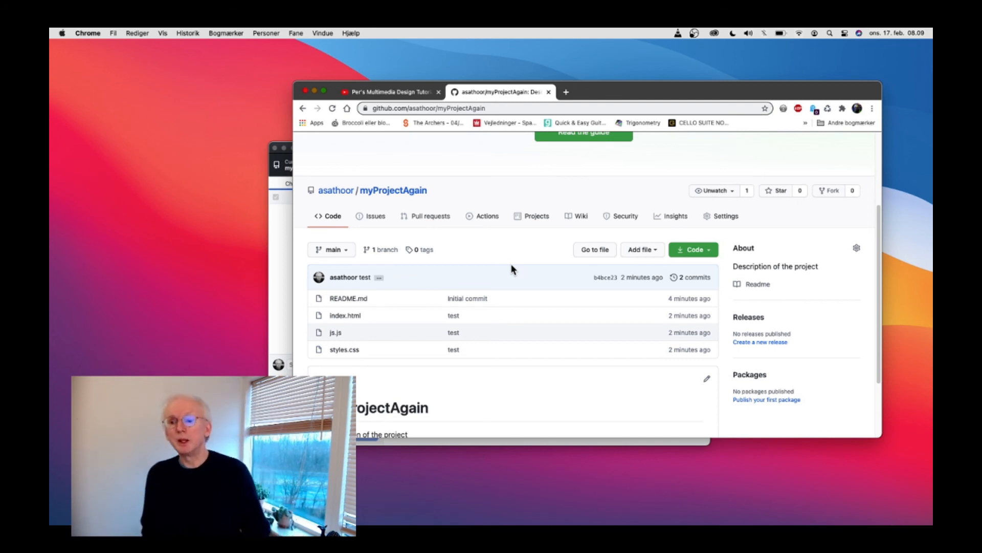
{"action": "left_click", "coordinate": [692, 250]}
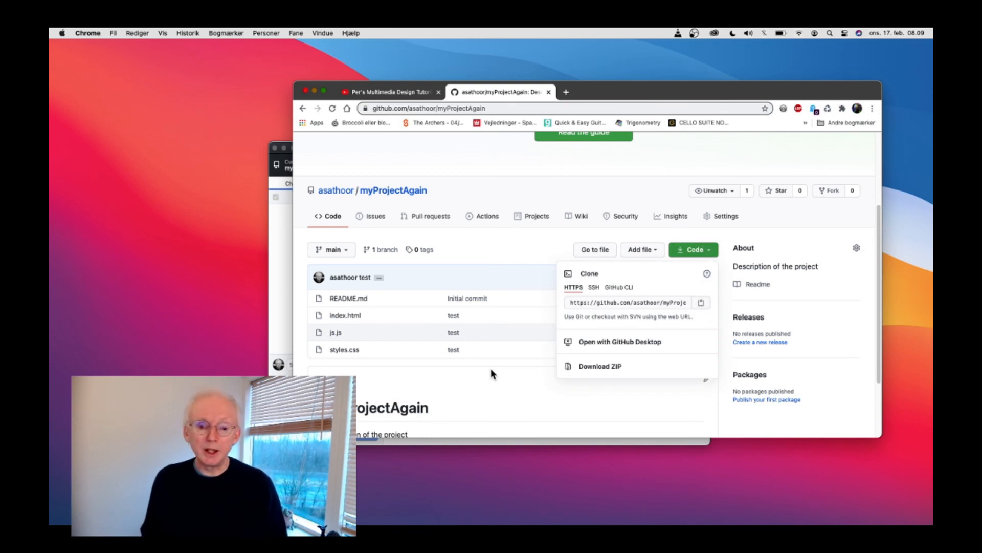
{"action": "left_click", "coordinate": [620, 342]}
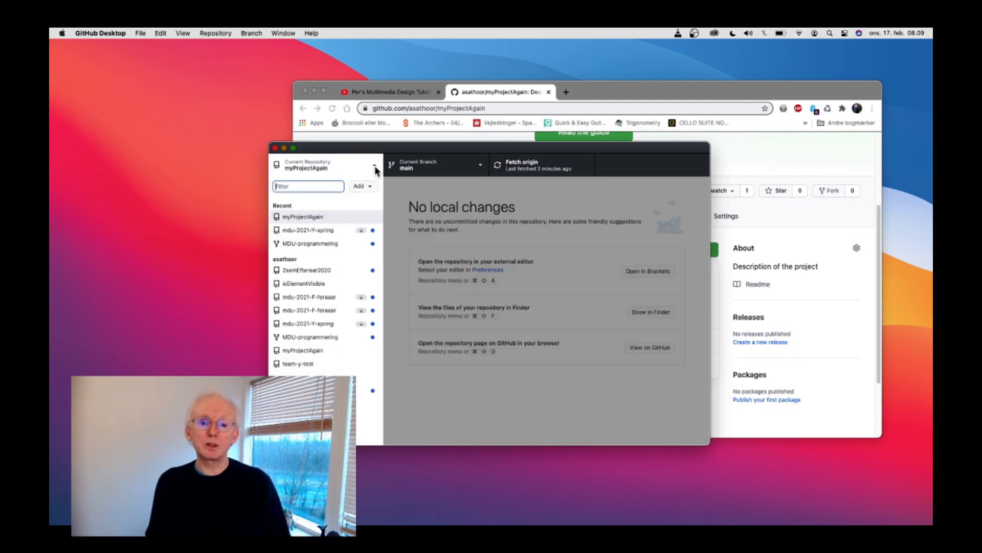
{"action": "left_click", "coordinate": [362, 186]}
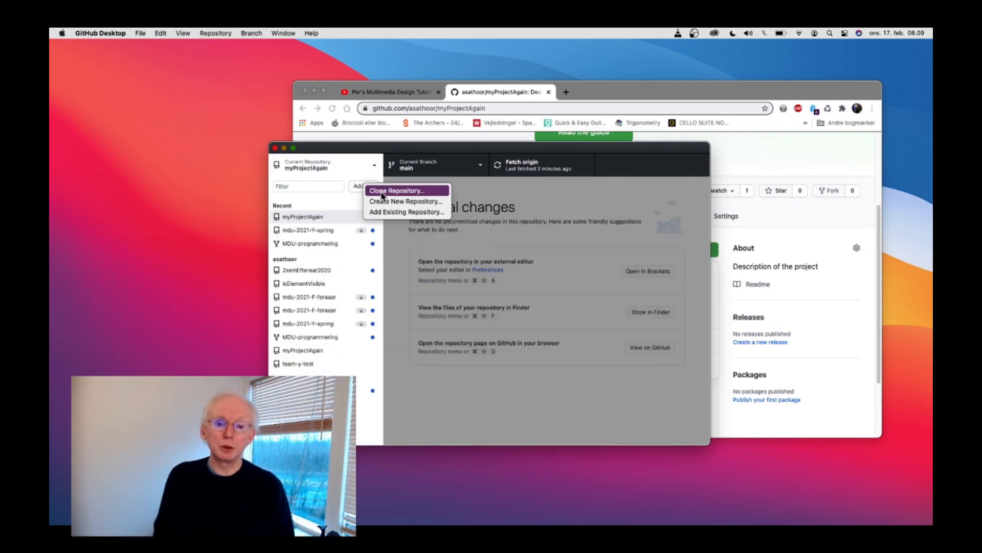
{"action": "left_click", "coordinate": [395, 191]}
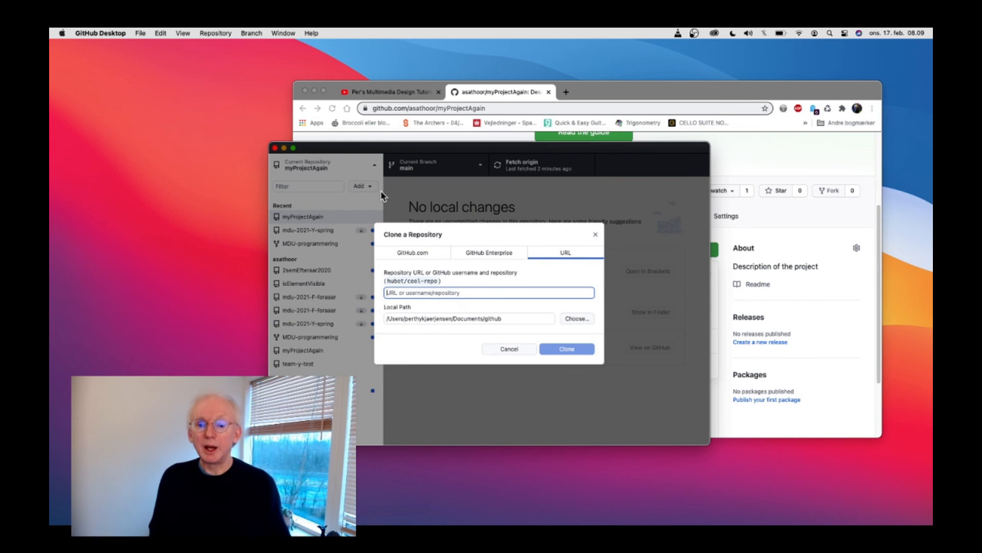
{"action": "type", "text": "https://github.com/asathoor/myProjectAgain.git"}
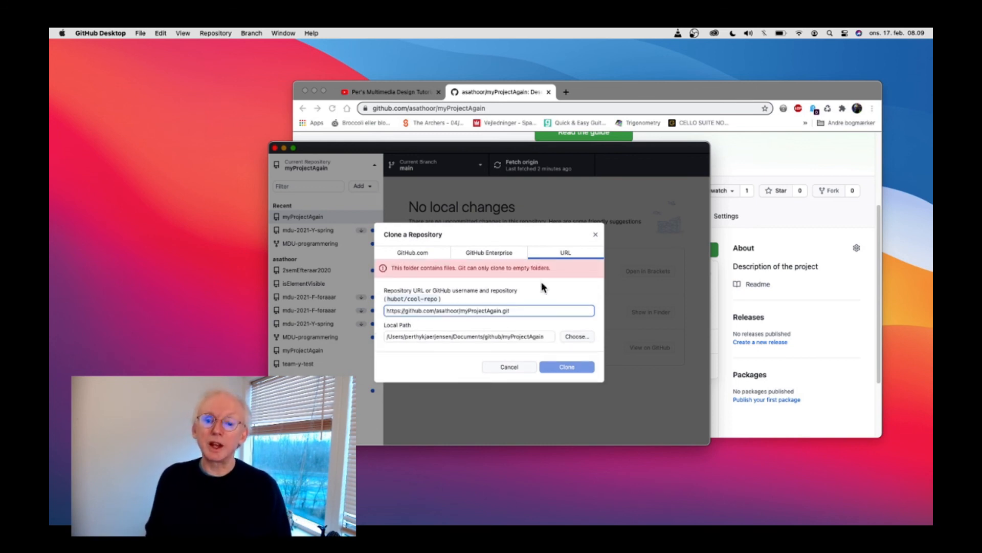
{"action": "left_click", "coordinate": [509, 366]}
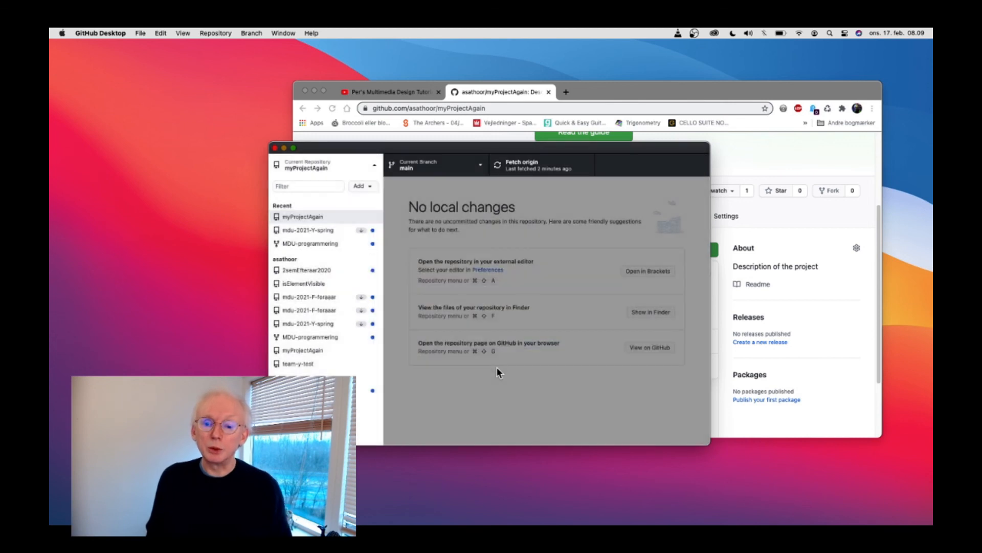